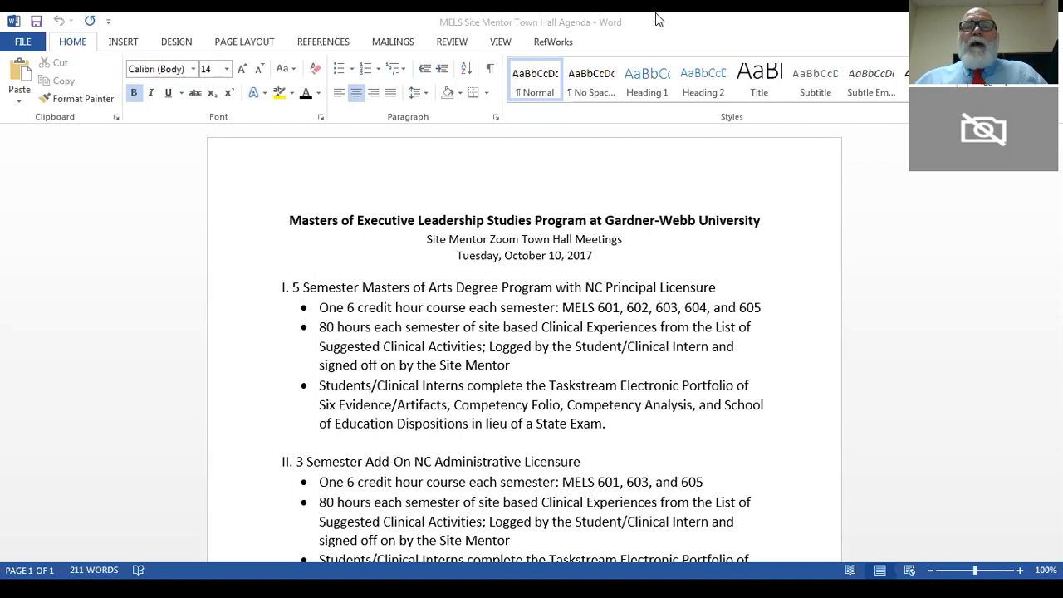
pyautogui.moveTo(709, 180)
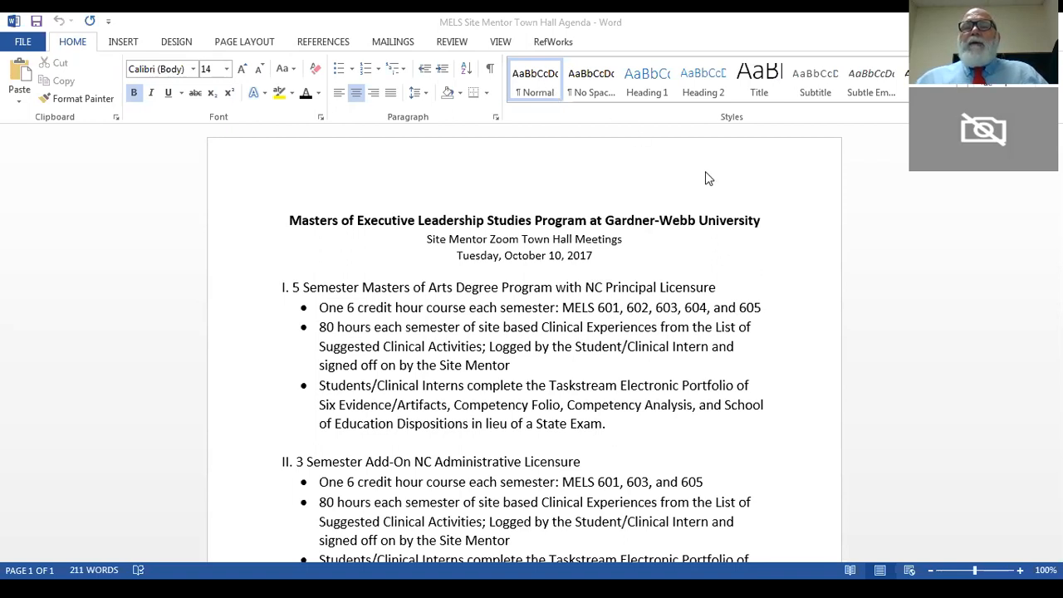
pyautogui.moveTo(957, 465)
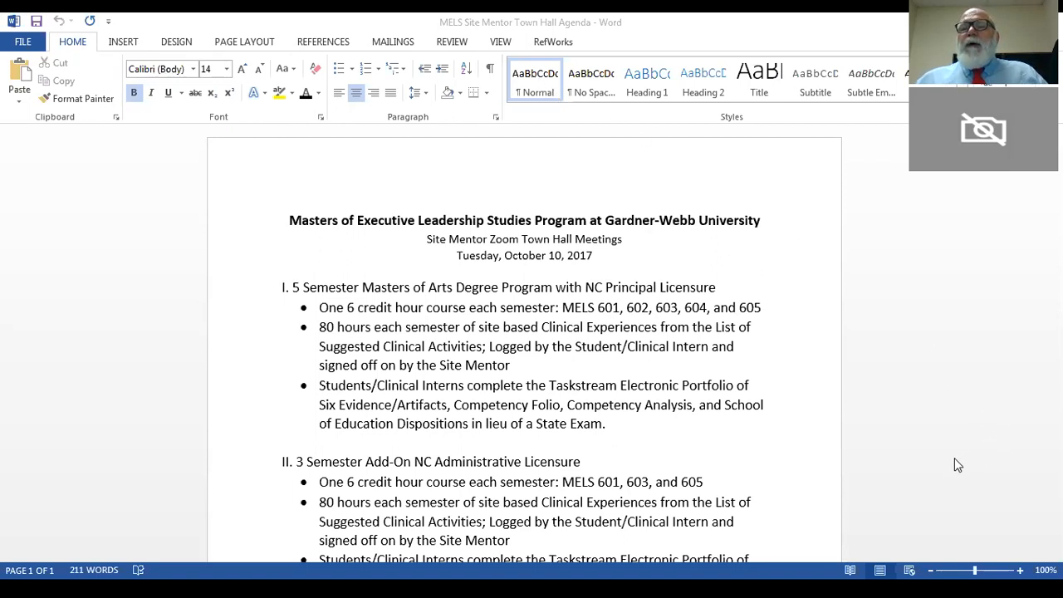
pyautogui.moveTo(779, 177)
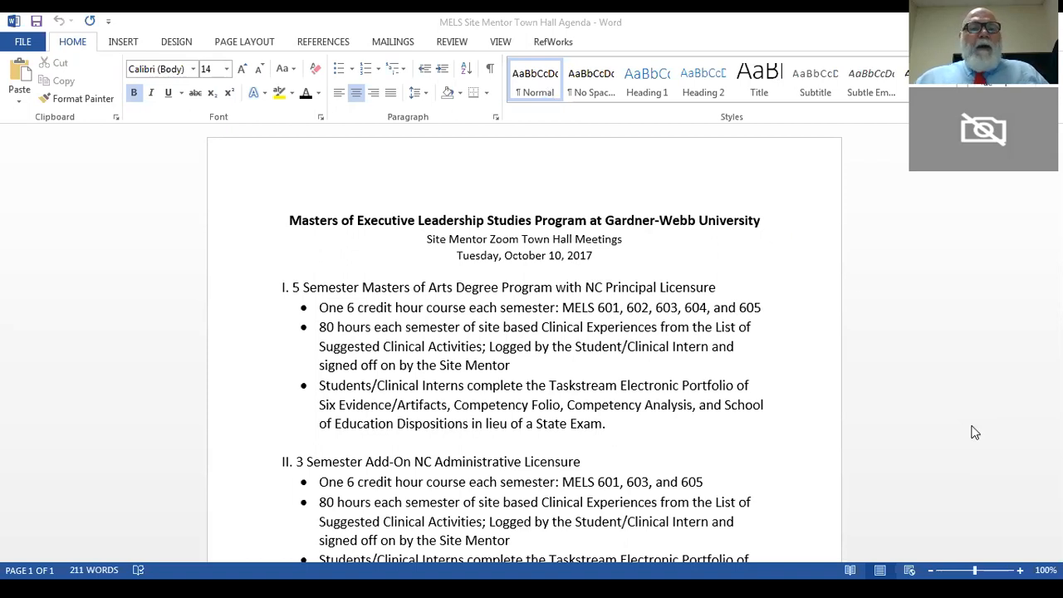
pyautogui.moveTo(993, 476)
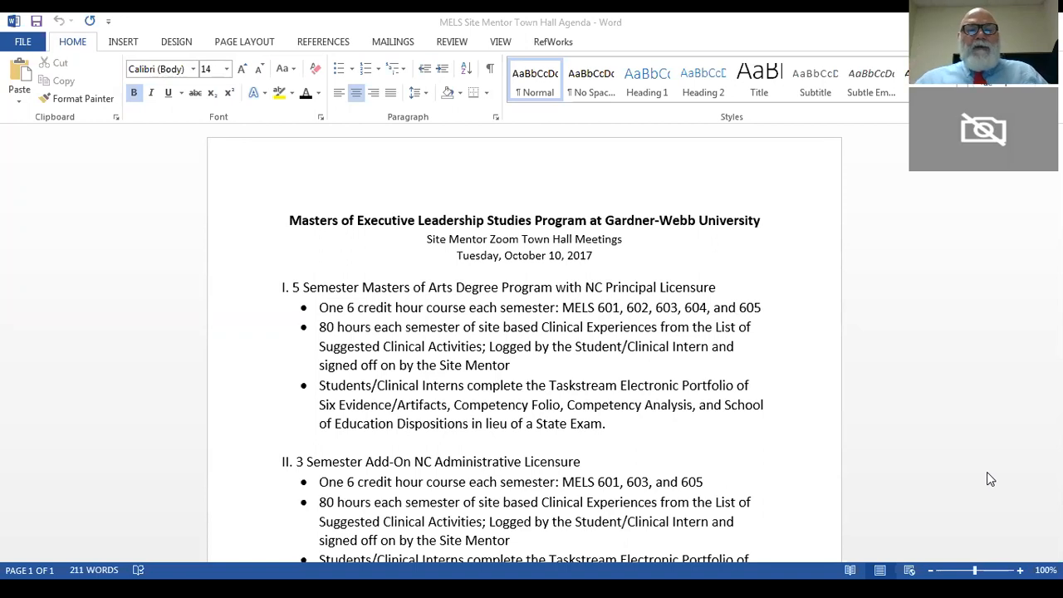
pyautogui.moveTo(977, 475)
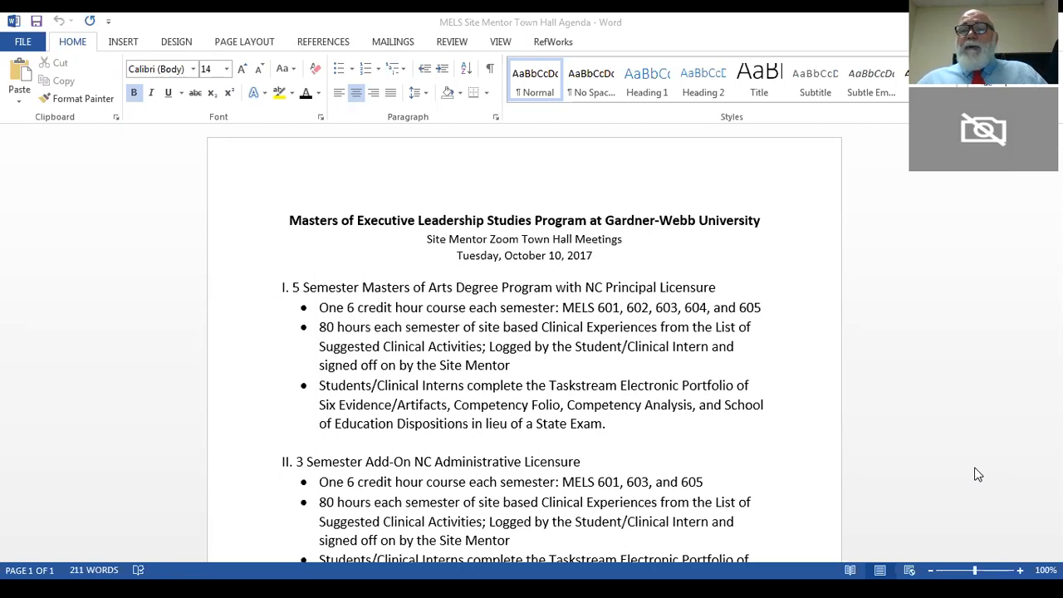
pyautogui.moveTo(952, 415)
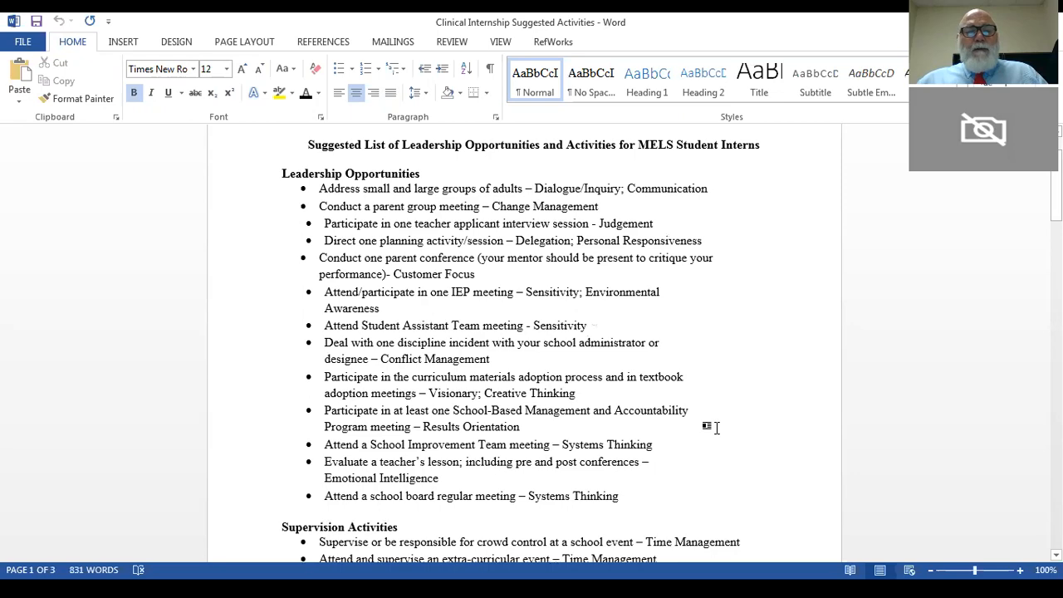
# - Scroll the suggested activities list through the supervision and technical knowledge sections
pyautogui.scroll(-3)
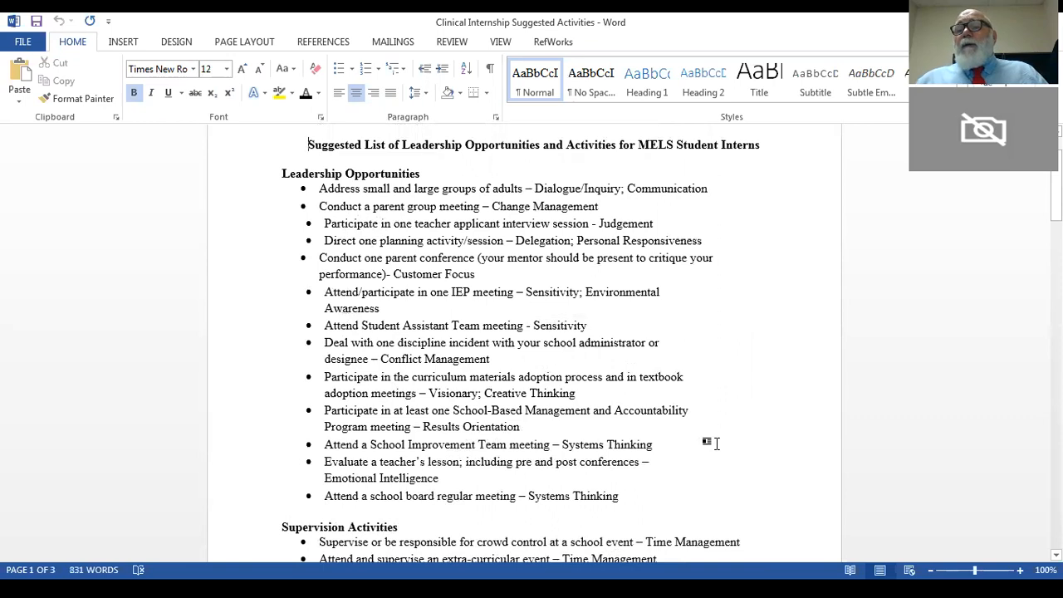
pyautogui.moveTo(734, 426)
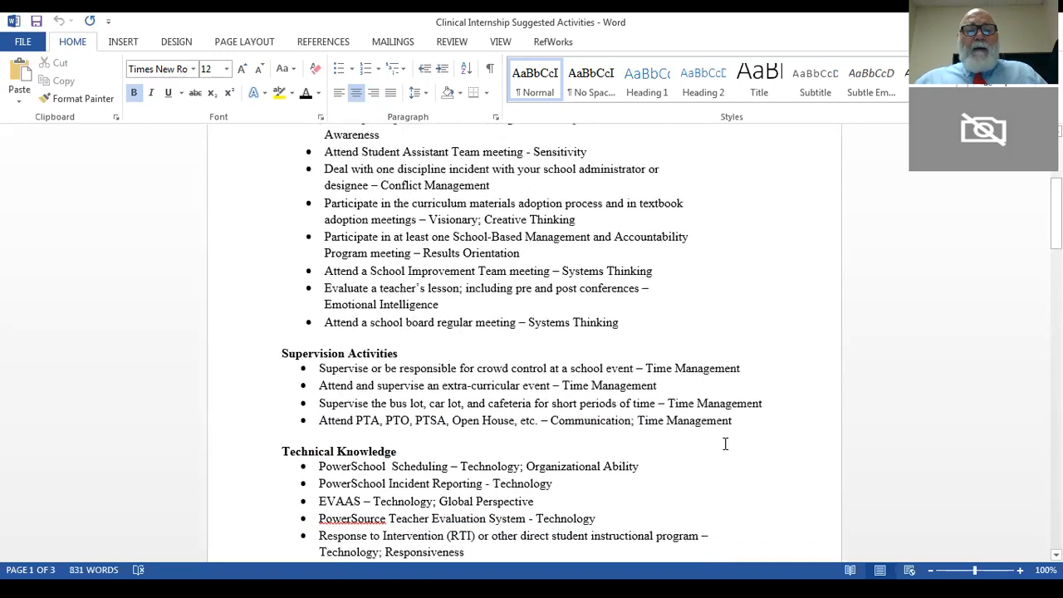
pyautogui.scroll(-3)
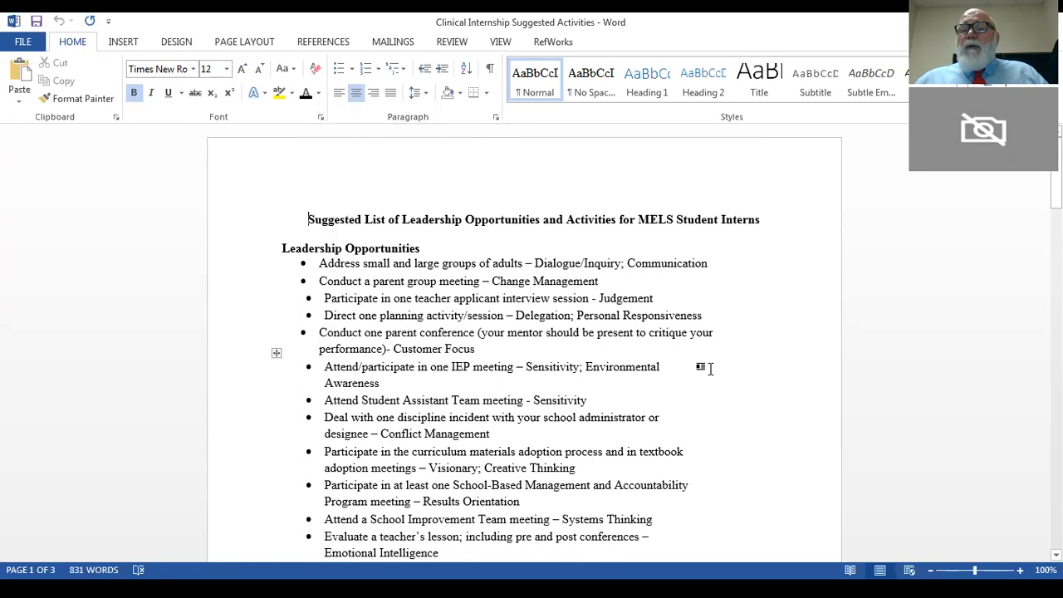
pyautogui.moveTo(754, 245)
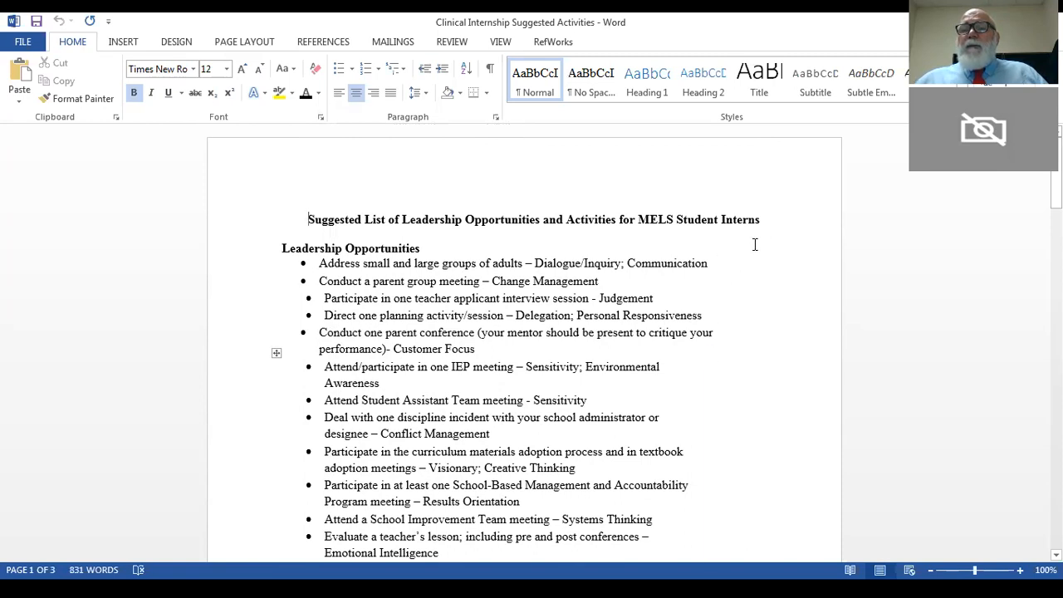
pyautogui.moveTo(779, 221)
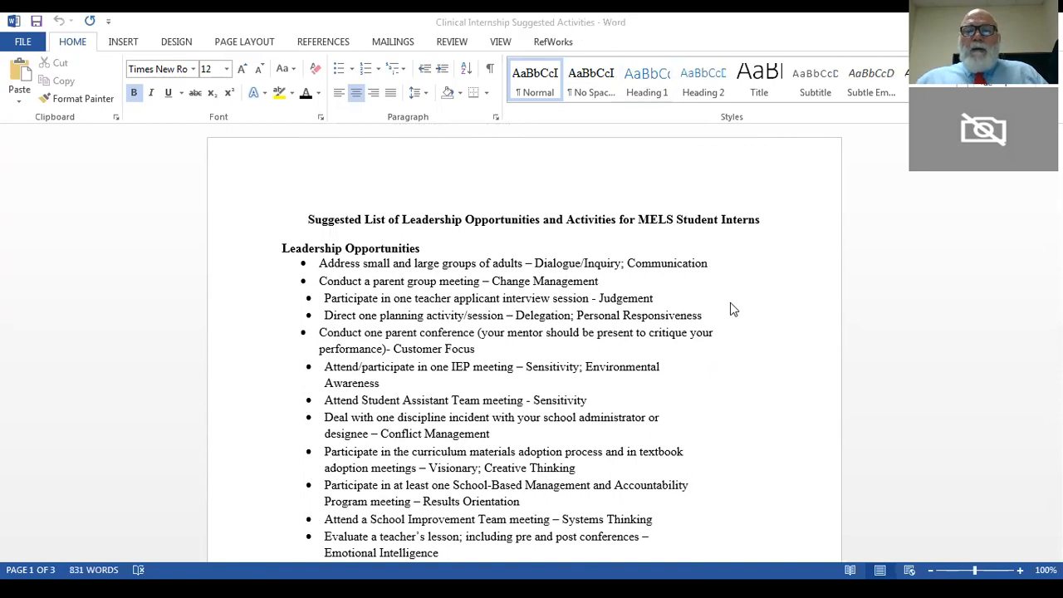
pyautogui.moveTo(651, 425)
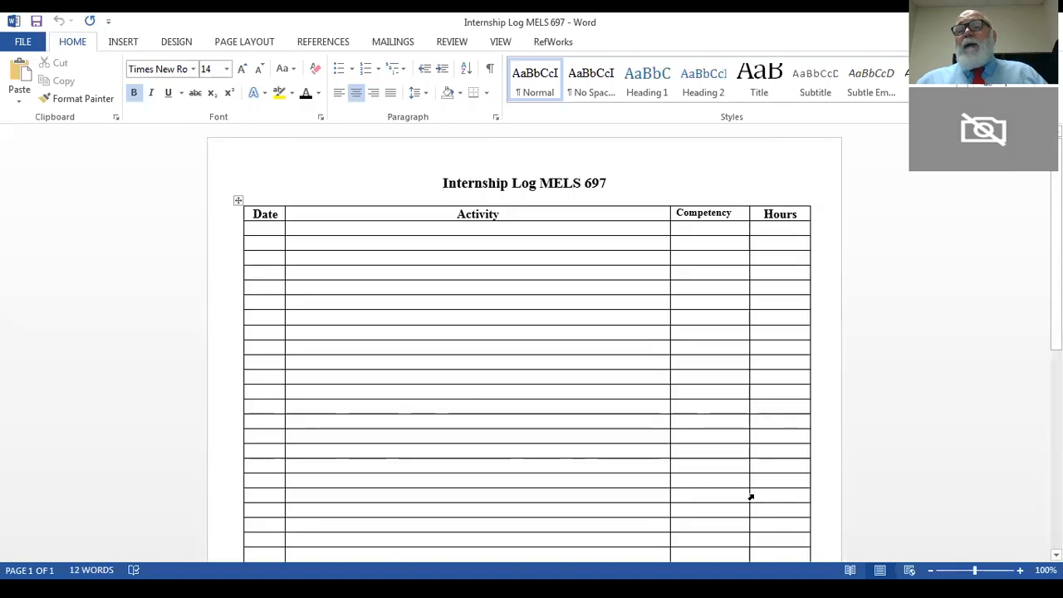
# - Scroll down through the empty Internship Log MELS 697 table
pyautogui.scroll(-3)
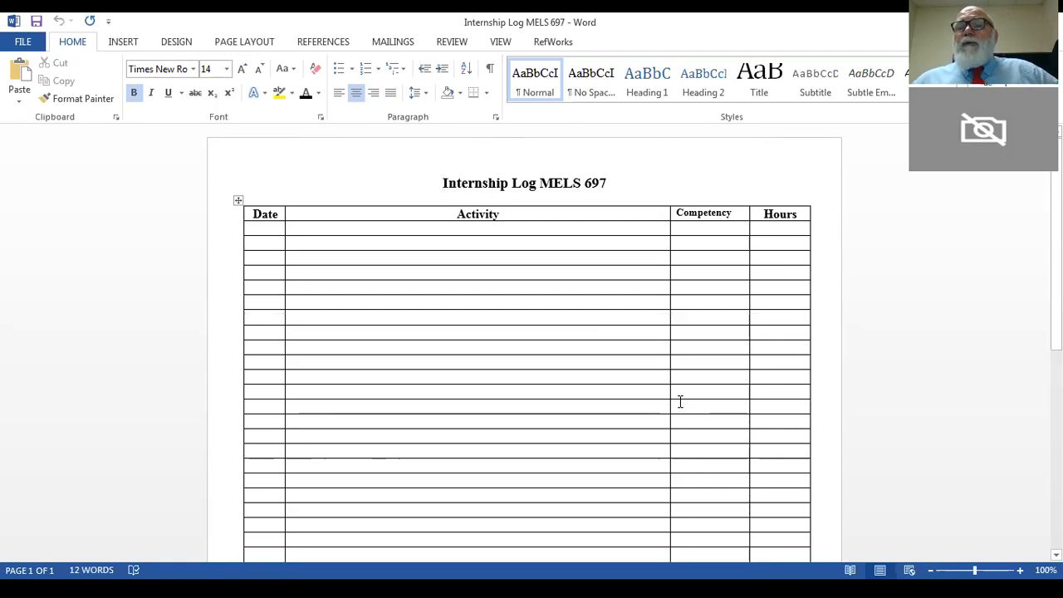
pyautogui.moveTo(593, 226)
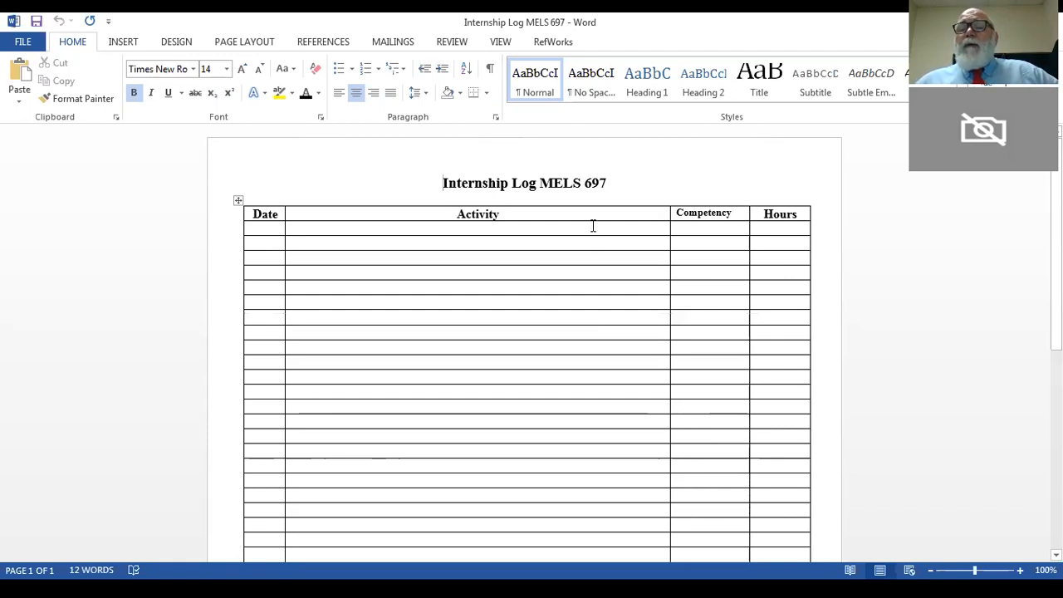
pyautogui.scroll(-3)
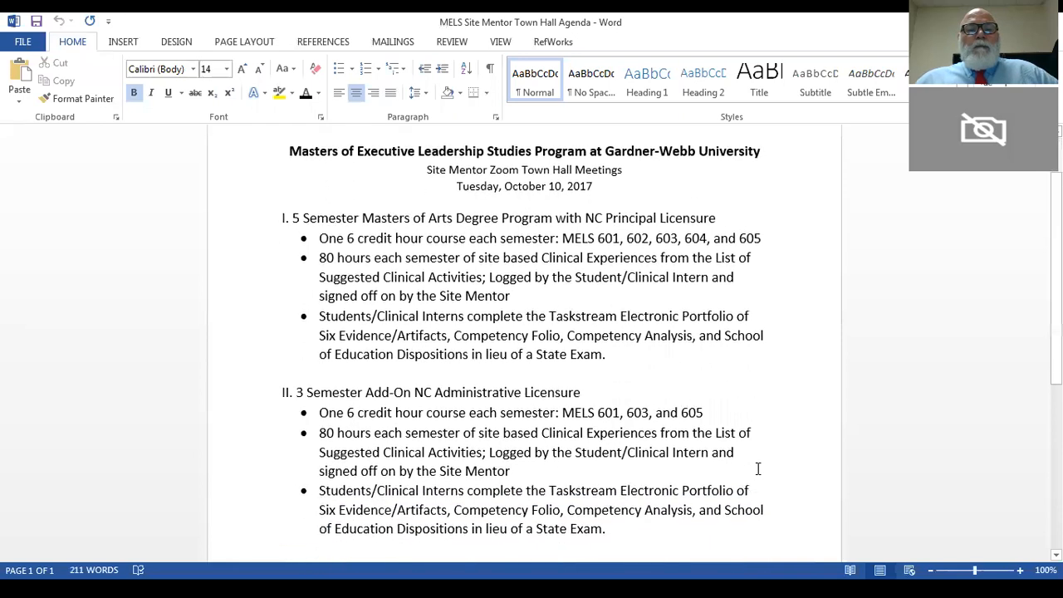
# - Scroll the town hall agenda down to its Appendices list
pyautogui.scroll(-3)
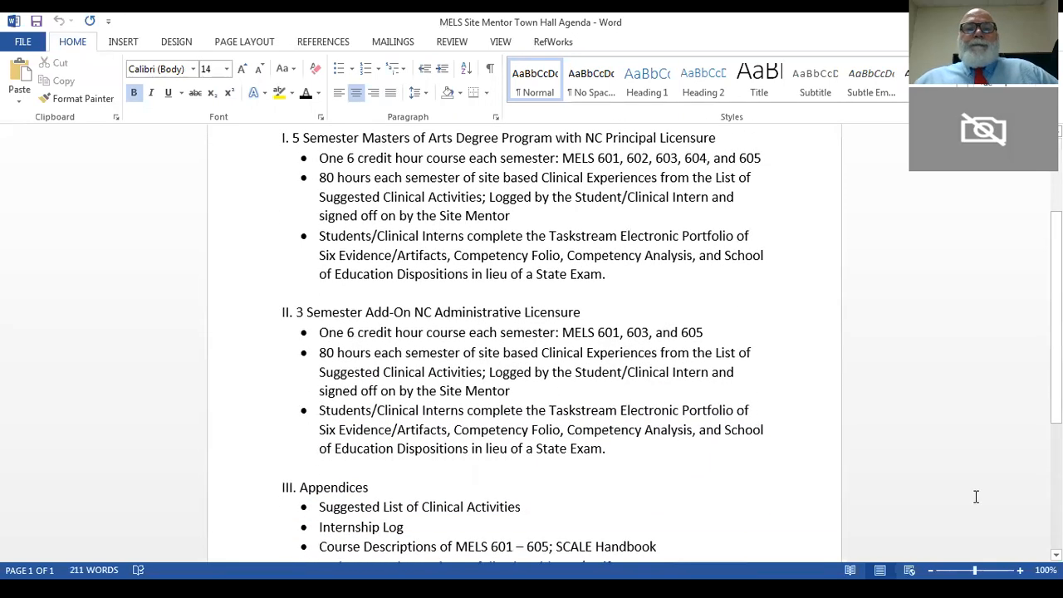
pyautogui.moveTo(962, 471)
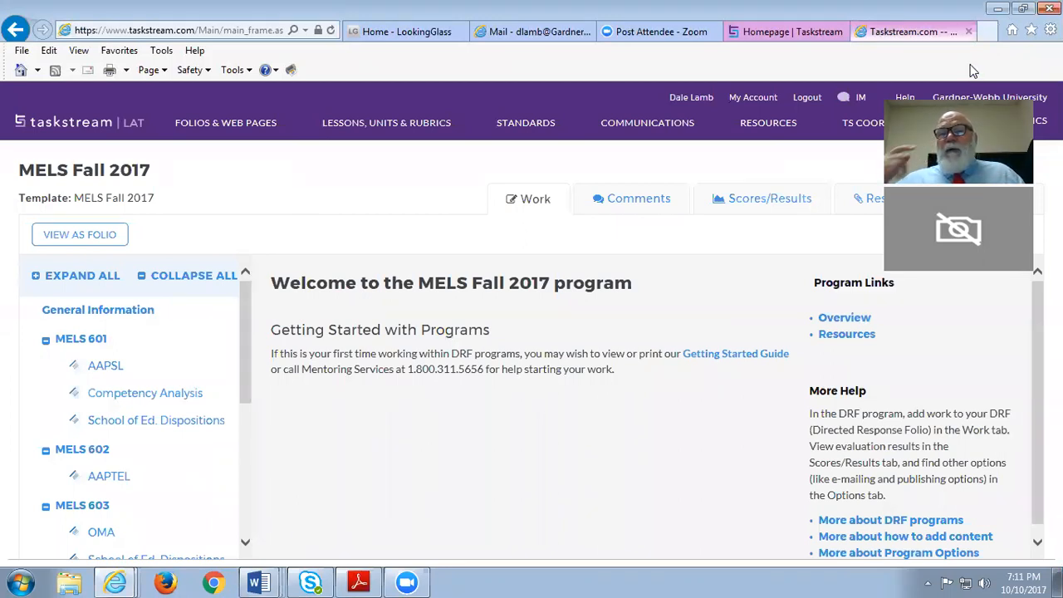
pyautogui.click(147, 391)
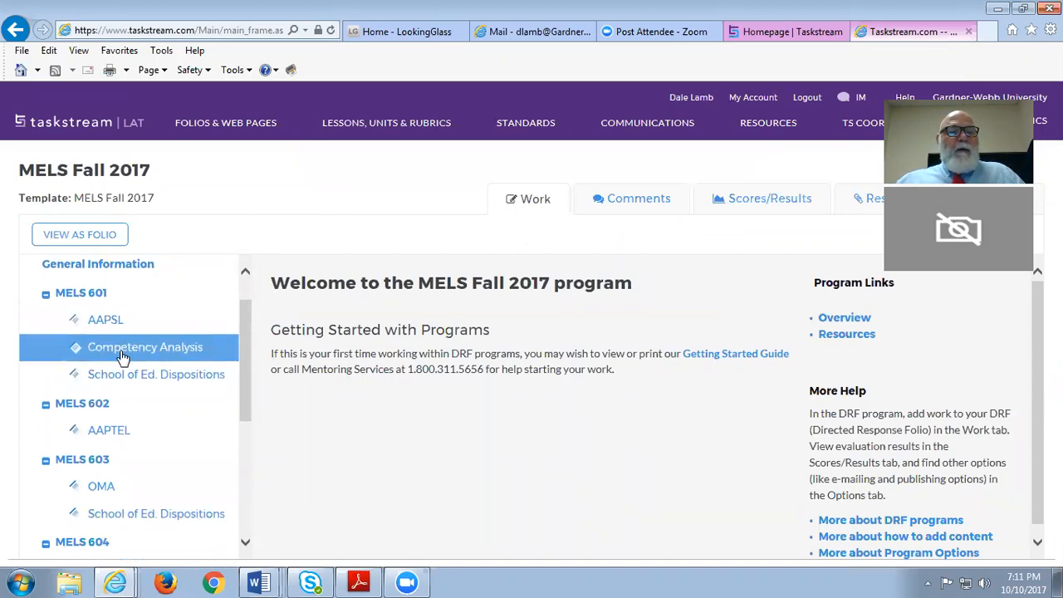
pyautogui.click(156, 374)
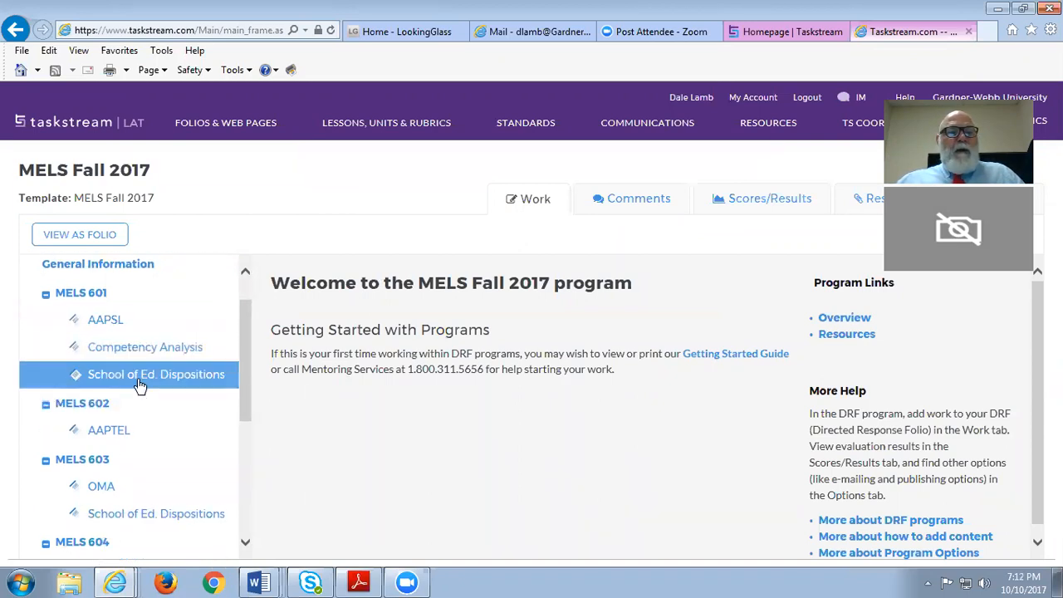
pyautogui.moveTo(146, 385)
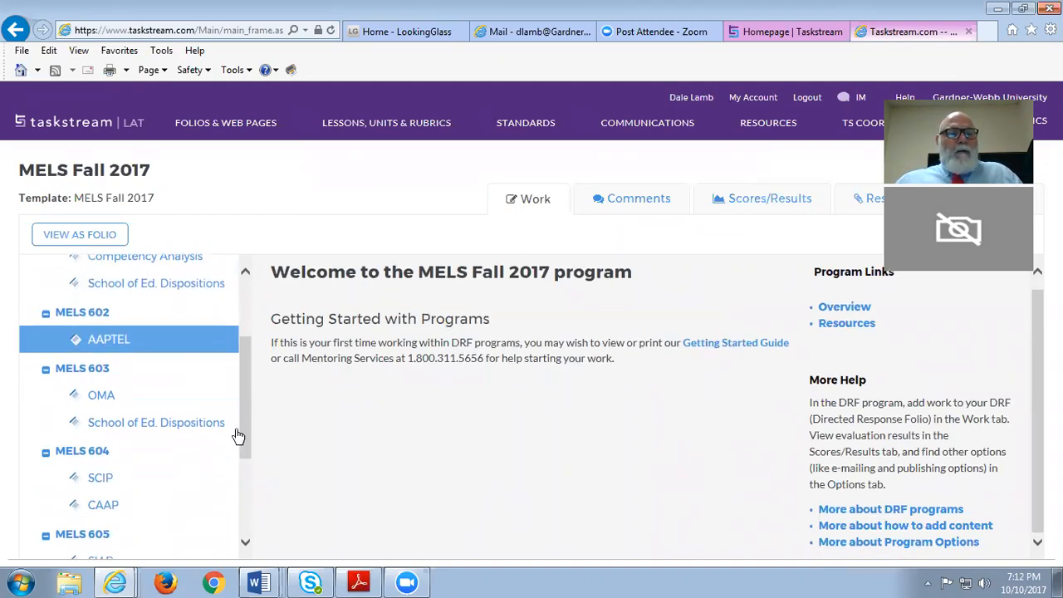
pyautogui.click(100, 478)
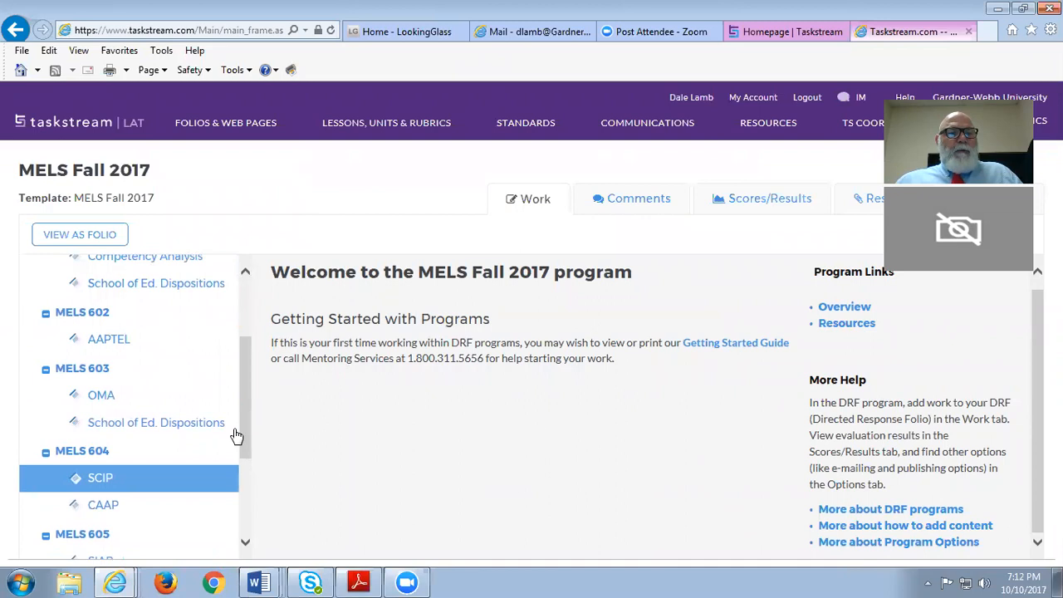
pyautogui.moveTo(156, 282)
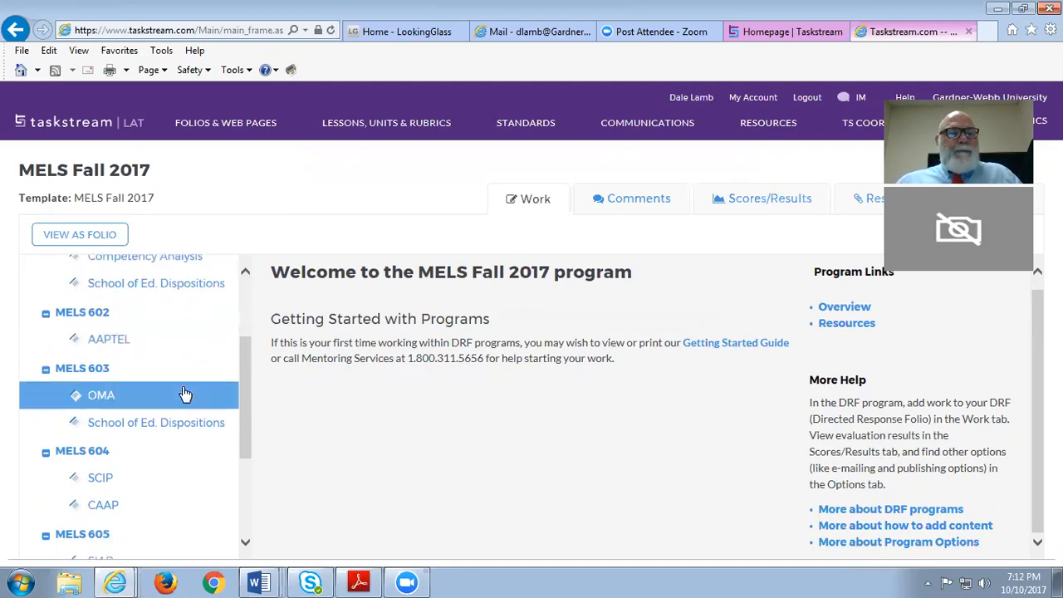
pyautogui.scroll(-3)
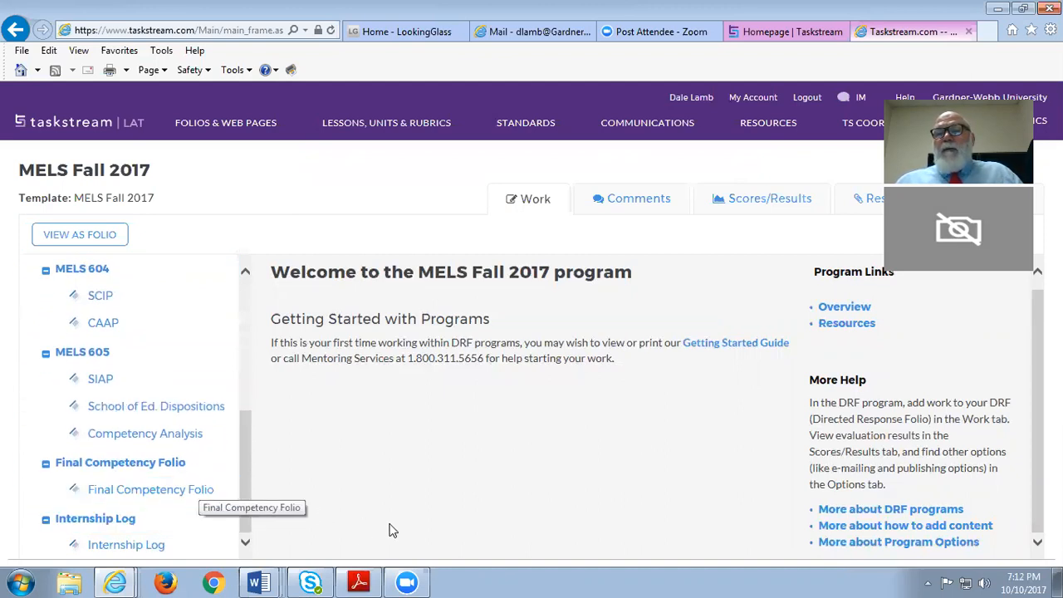
pyautogui.moveTo(407, 532)
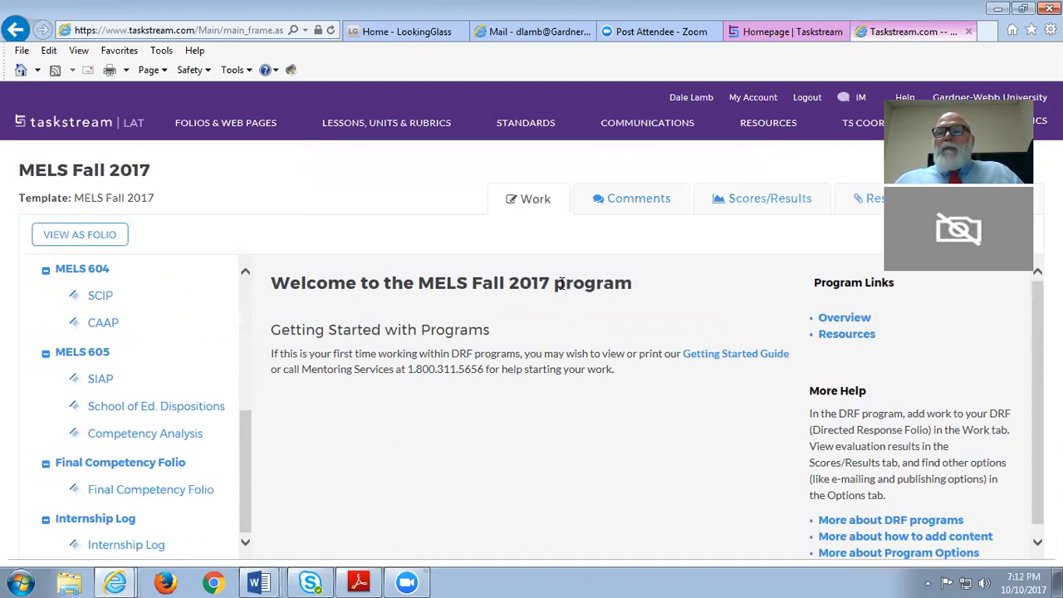
pyautogui.moveTo(578, 264)
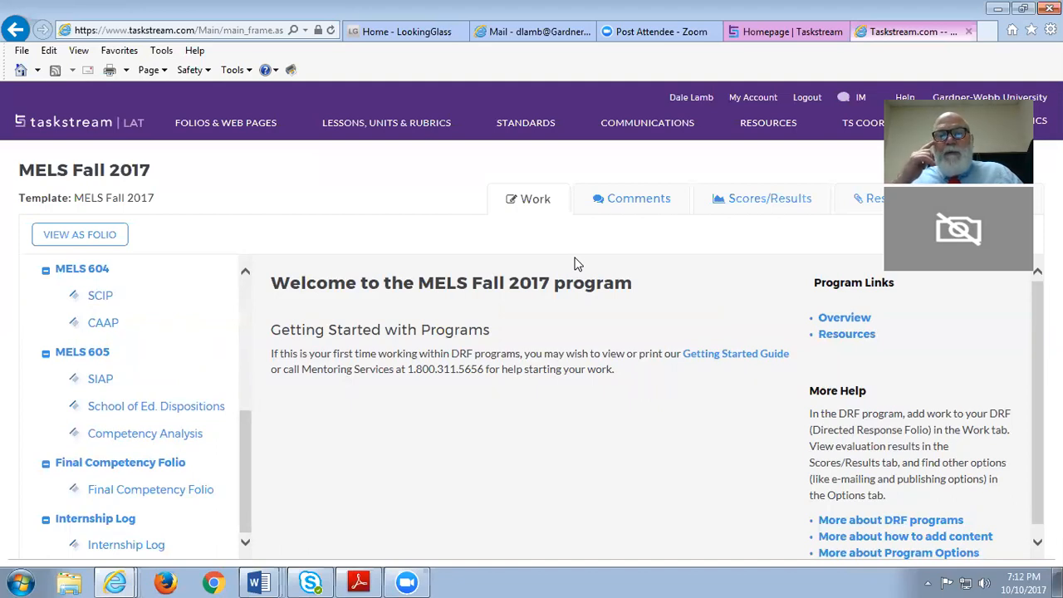
pyautogui.moveTo(531, 233)
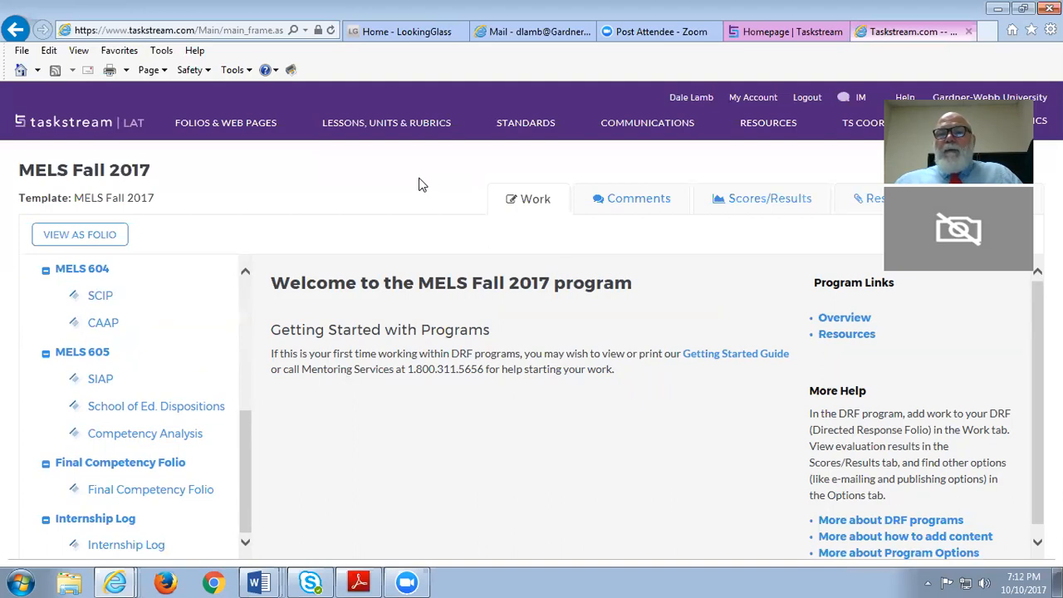
pyautogui.moveTo(79, 136)
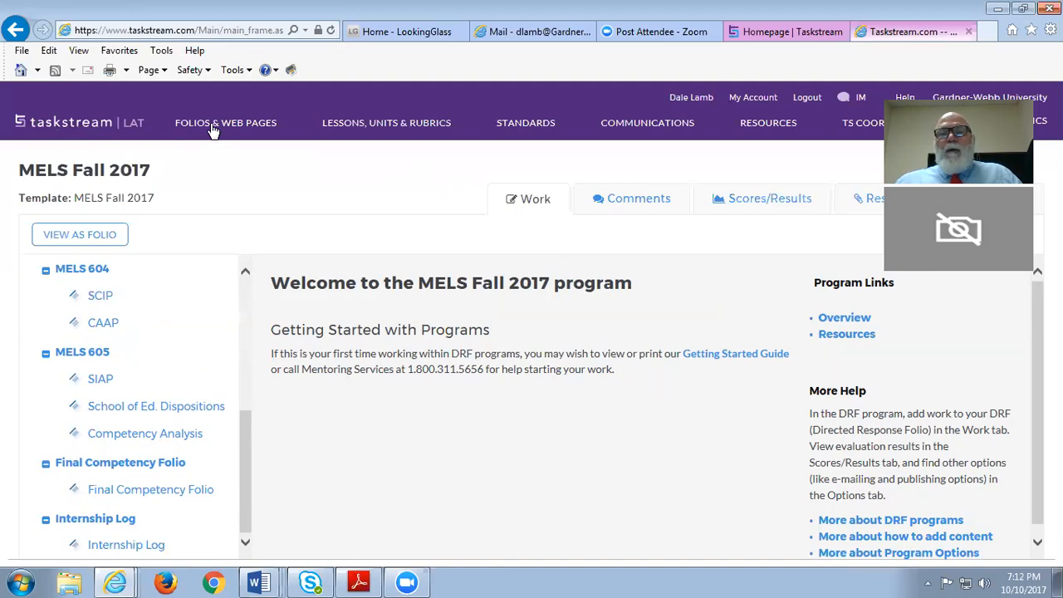
pyautogui.click(226, 123)
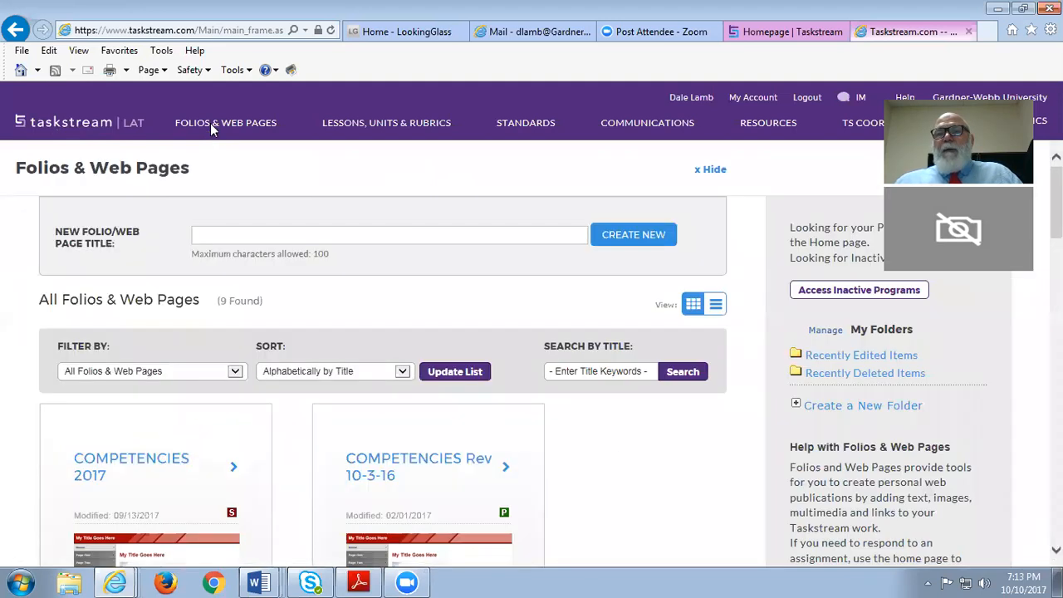
pyautogui.scroll(-3)
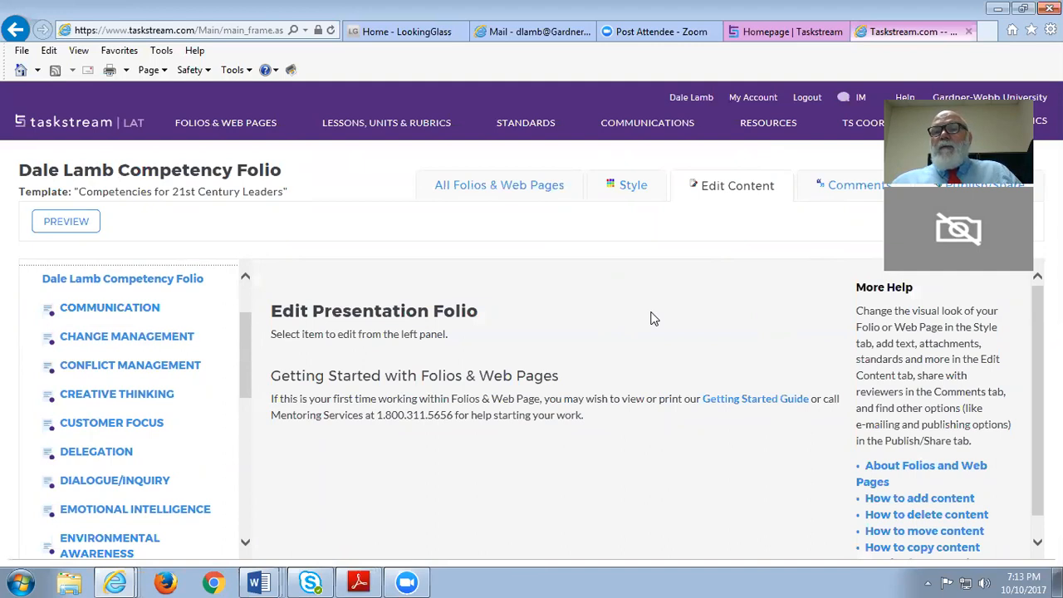
pyautogui.moveTo(651, 323)
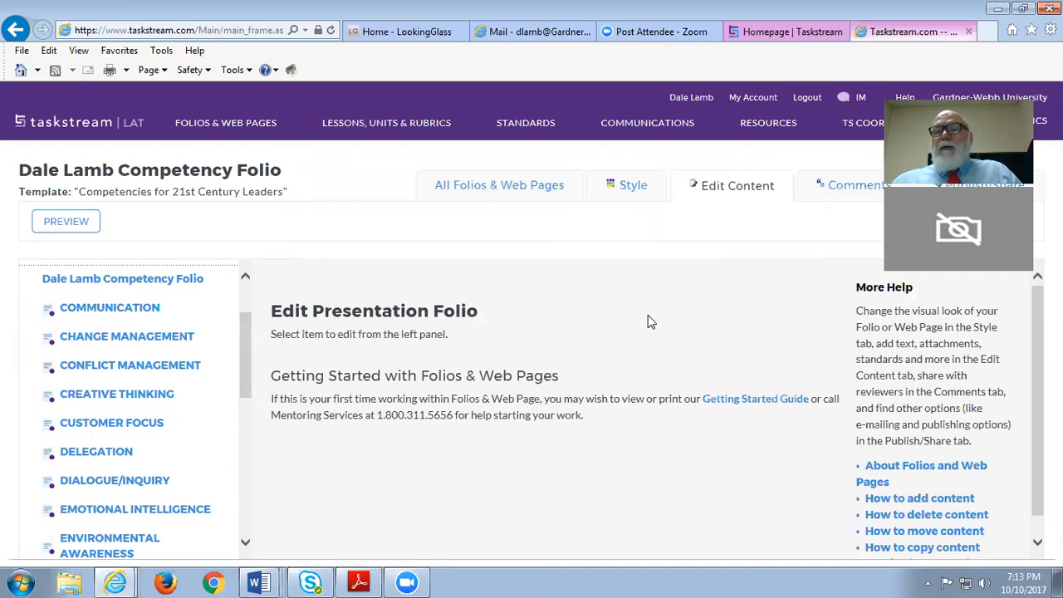
pyautogui.moveTo(634, 320)
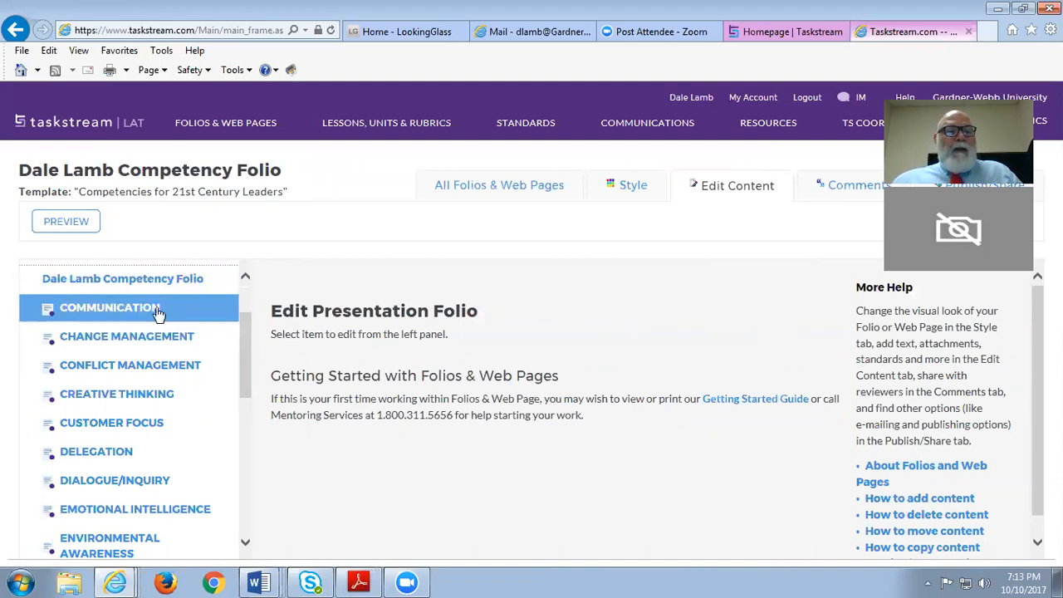
pyautogui.moveTo(110, 307)
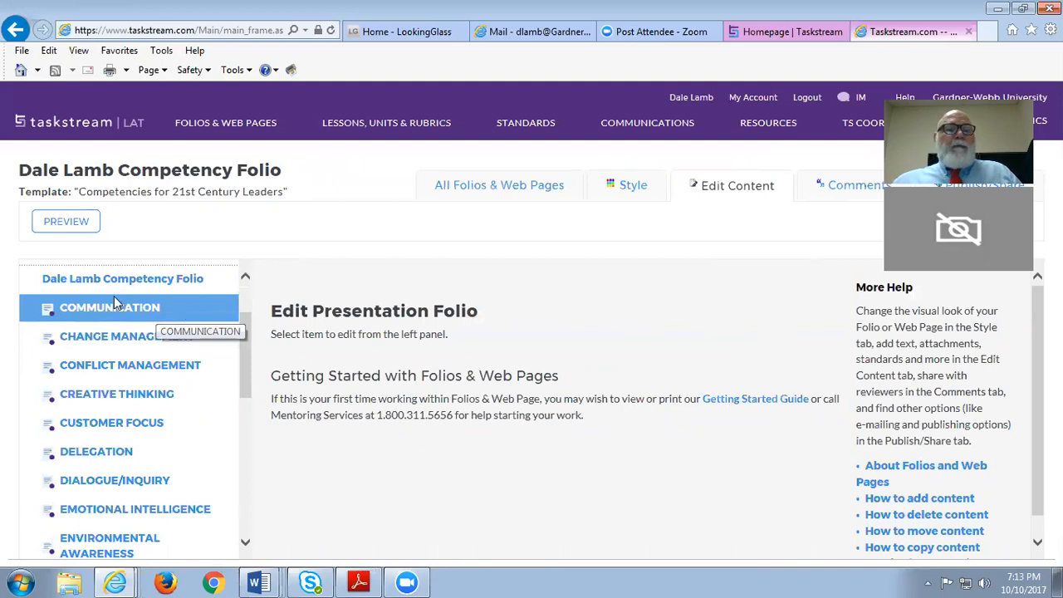
pyautogui.click(110, 307)
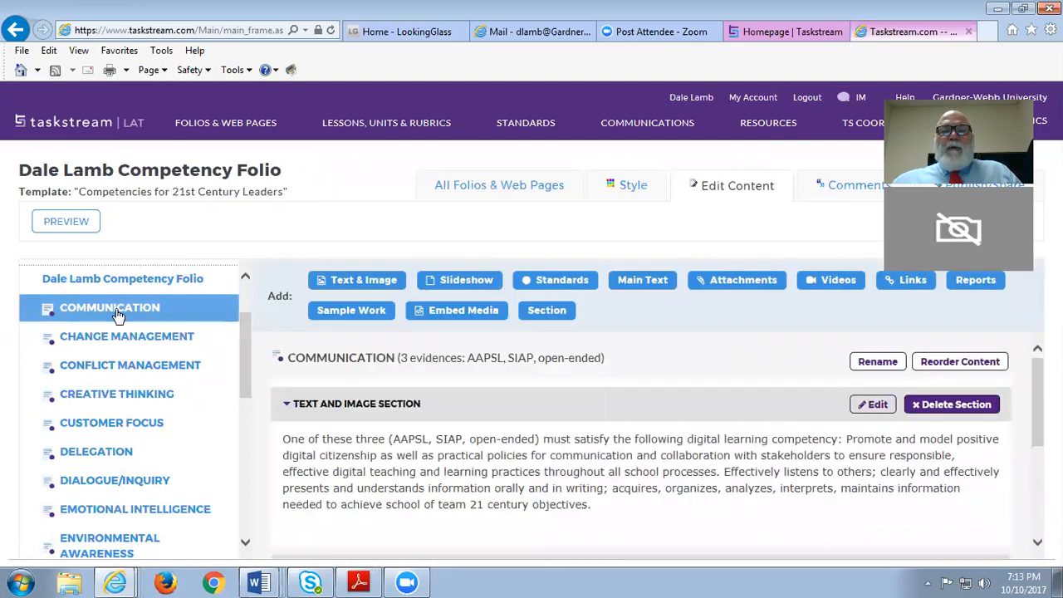
pyautogui.scroll(-3)
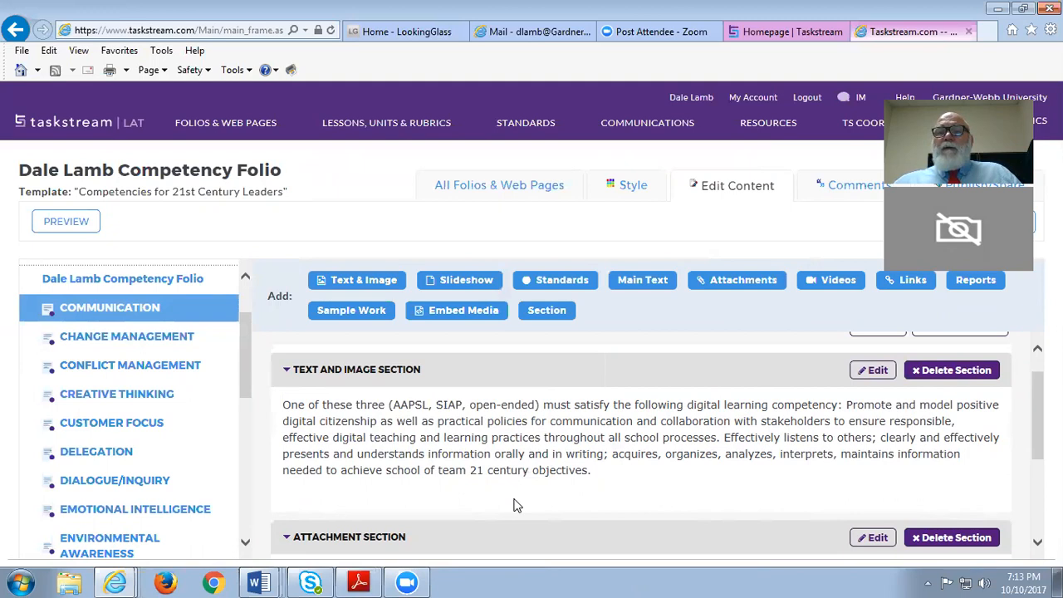
pyautogui.moveTo(525, 499)
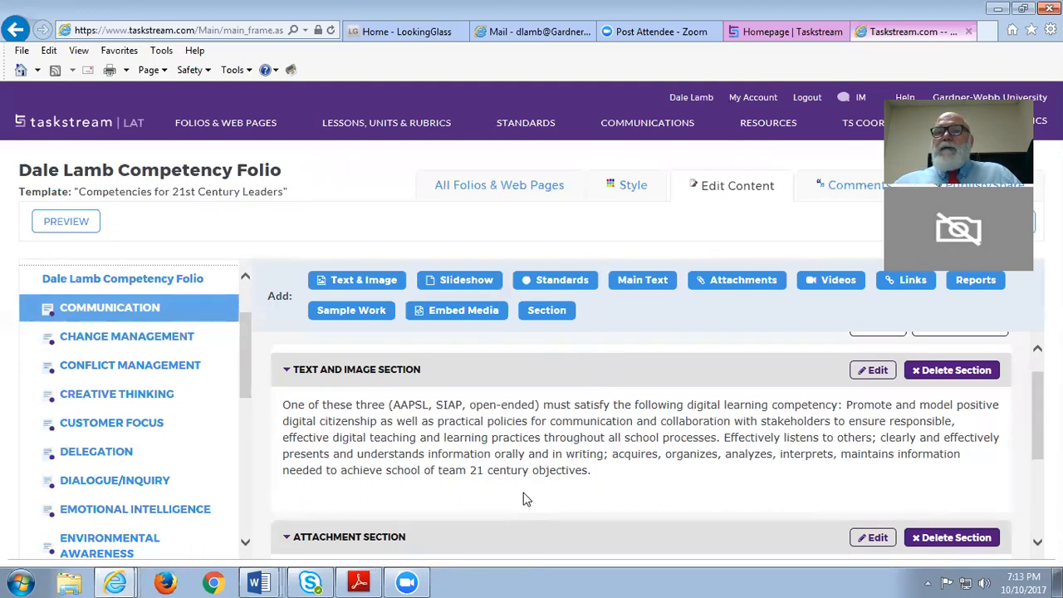
pyautogui.moveTo(540, 435)
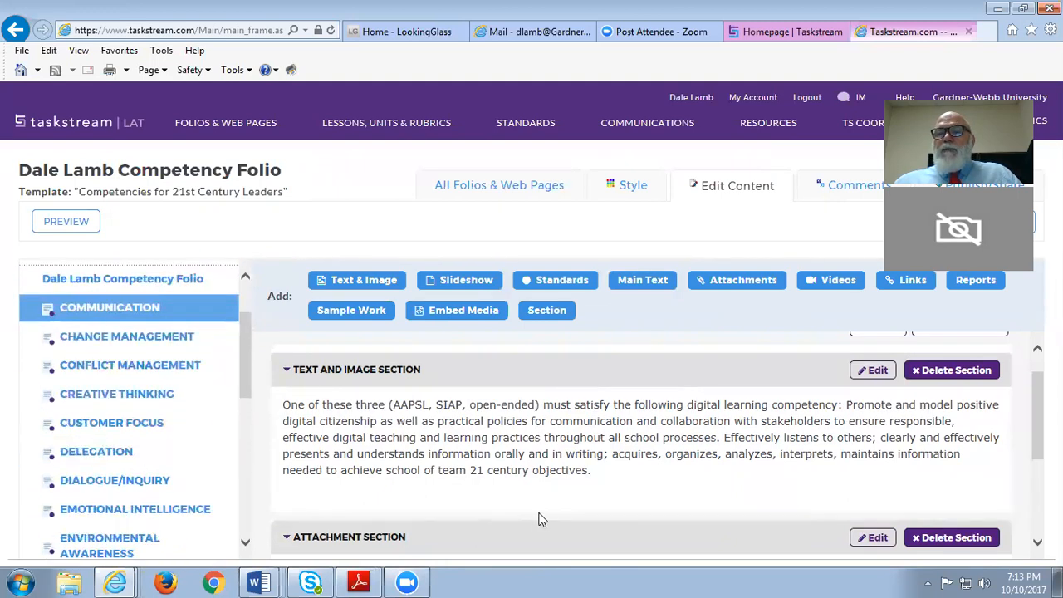
pyautogui.moveTo(545, 485)
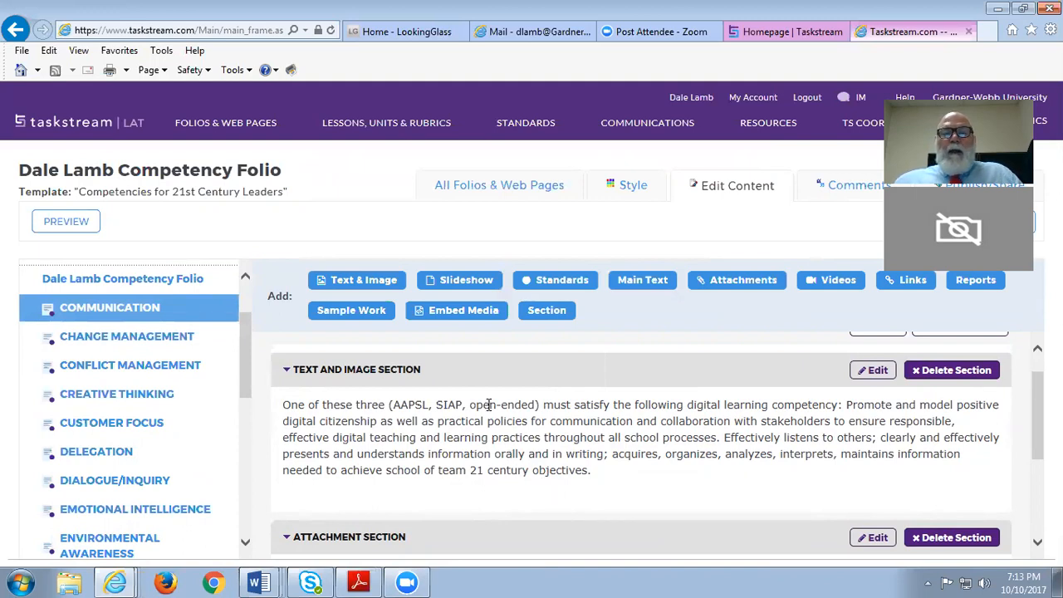
pyautogui.moveTo(512, 359)
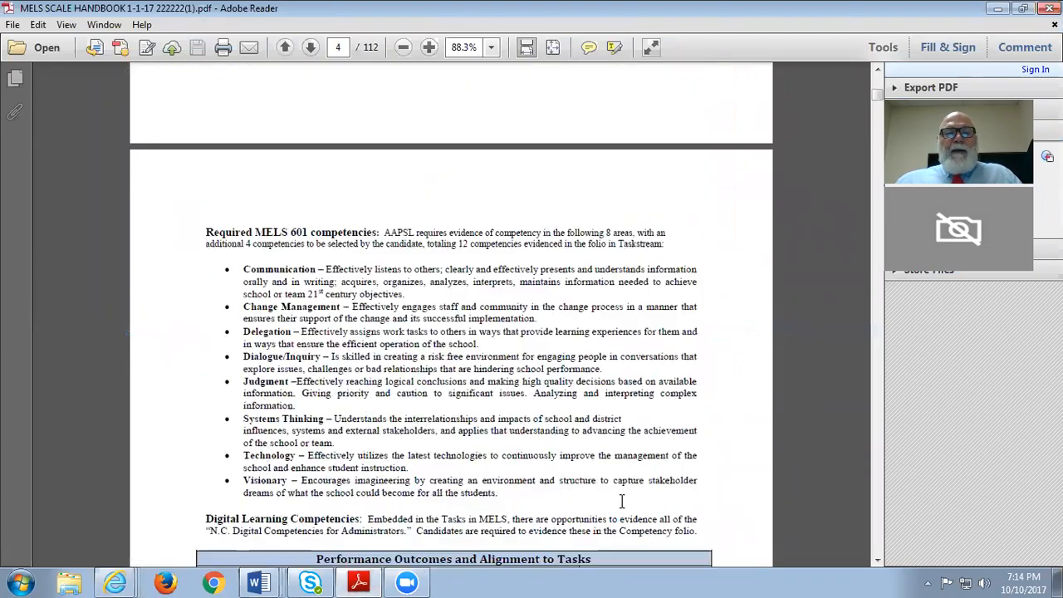
# - Page through the handbook from the required competencies to the AAPSL Task 4 Action Plan rubric
pyautogui.click(309, 47)
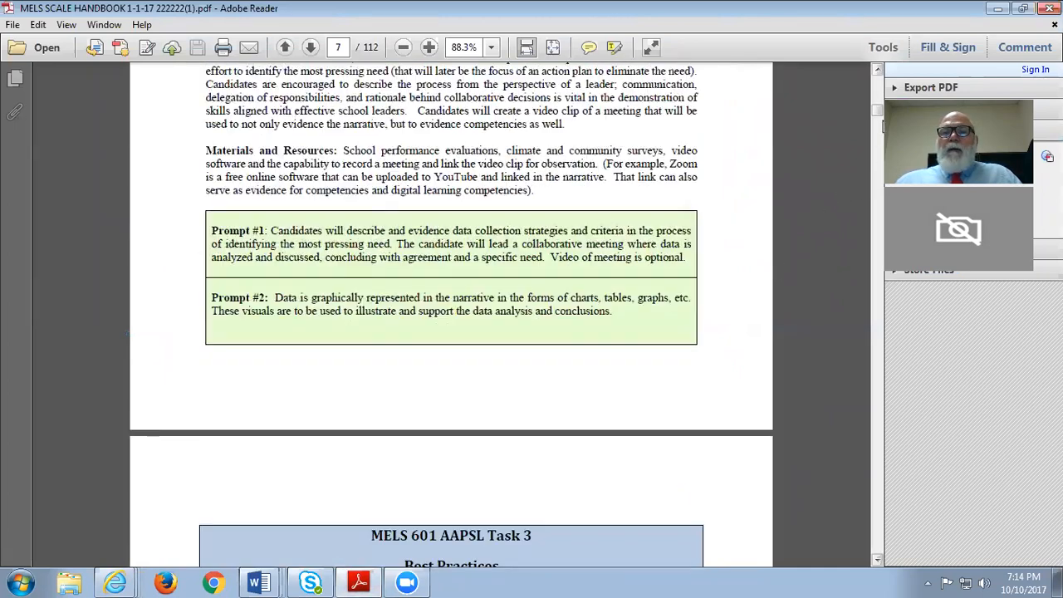
pyautogui.scroll(-3)
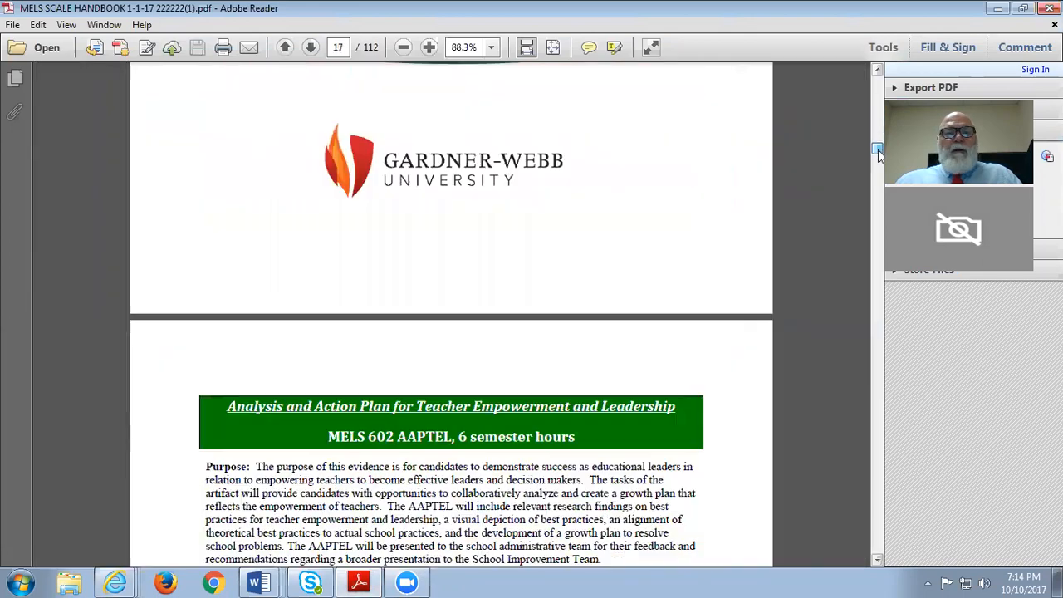
pyautogui.click(284, 47)
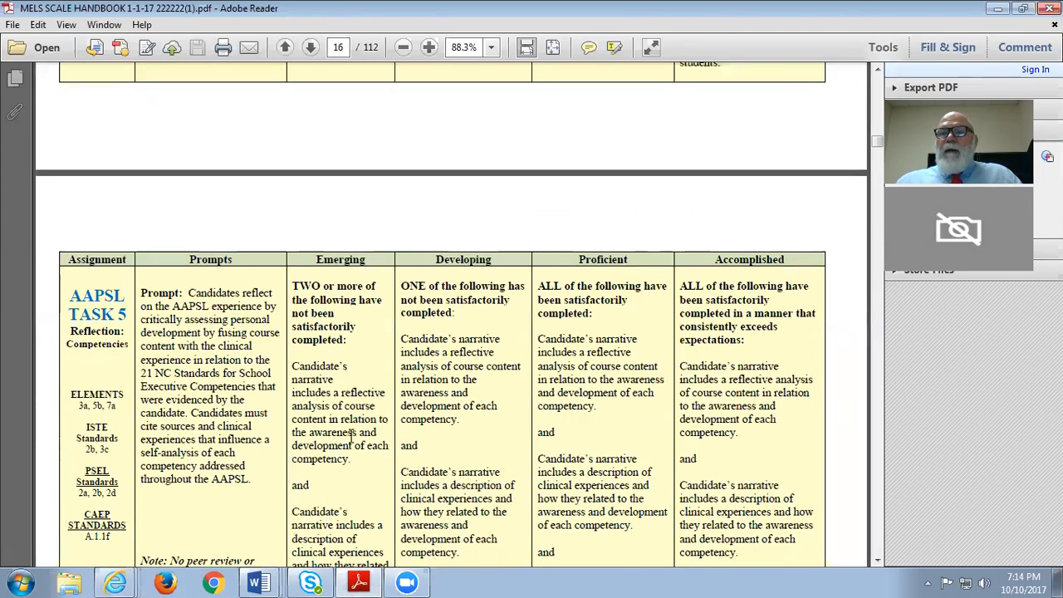
pyautogui.click(286, 46)
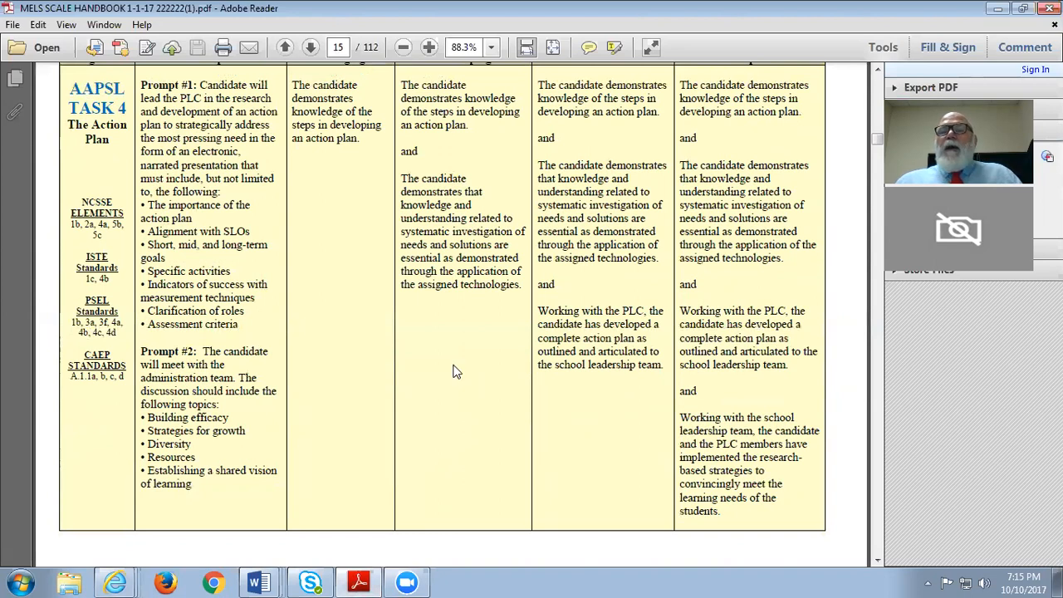
pyautogui.moveTo(490, 364)
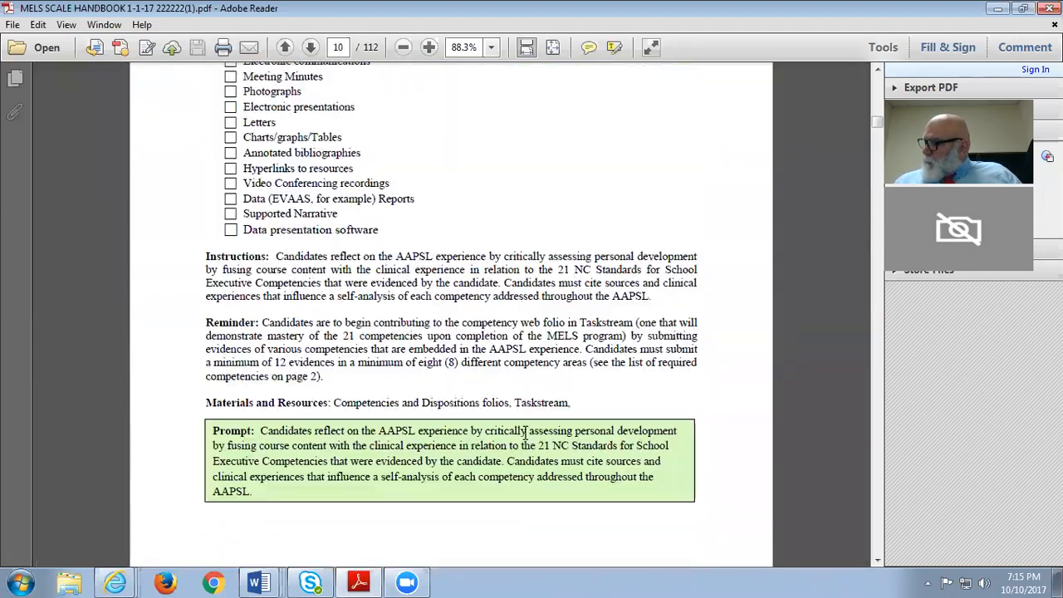
# - Page back through Task 2 Academic Needs Assessment to the handbook cover
pyautogui.click(284, 46)
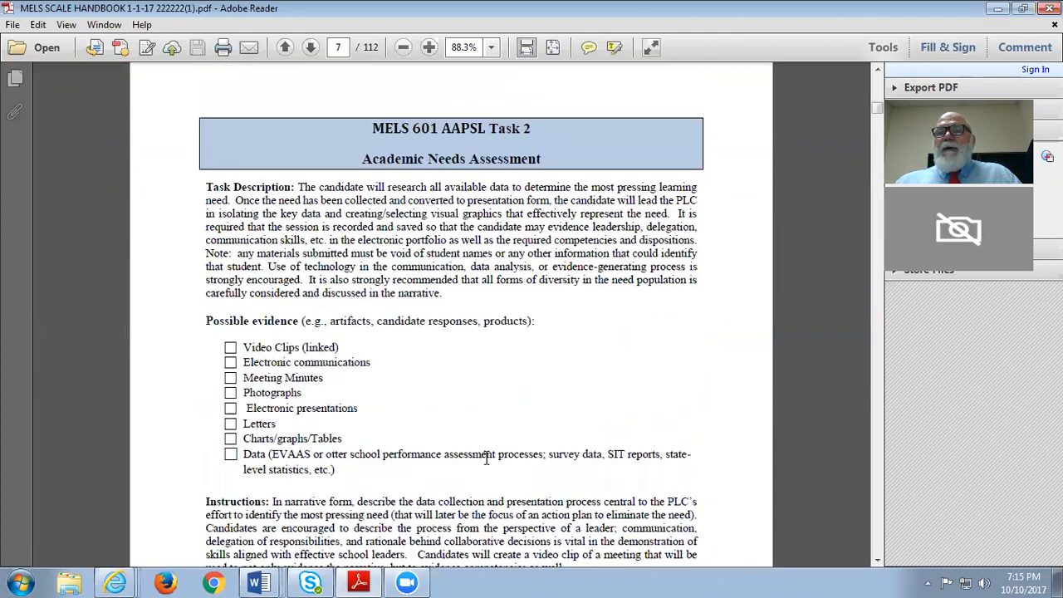
pyautogui.click(284, 47)
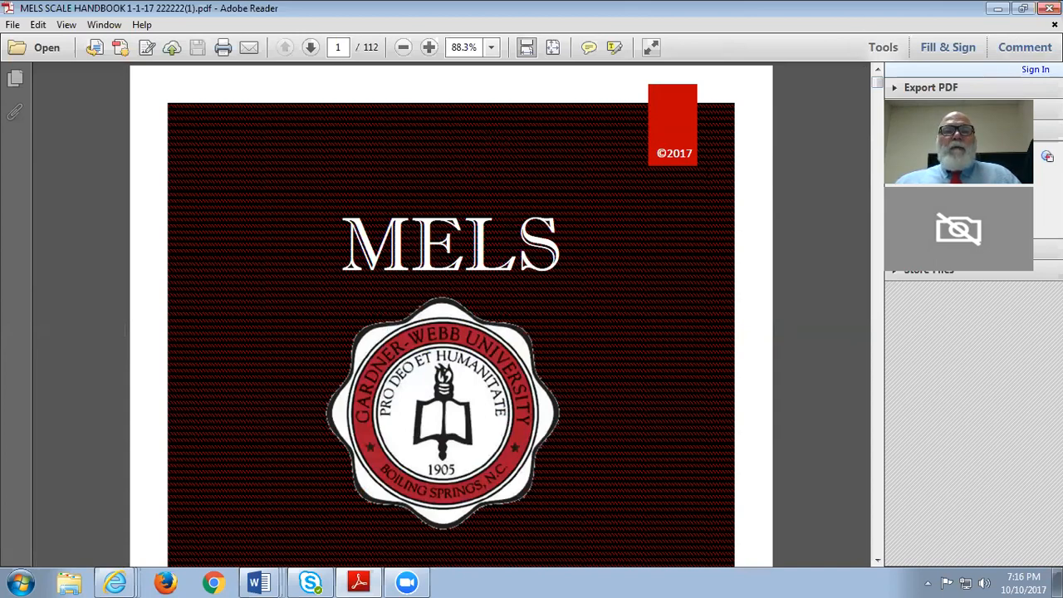
# - Scroll the handbook cover past the MELS seal toward the Gardner-Webb University logo
pyautogui.scroll(-3)
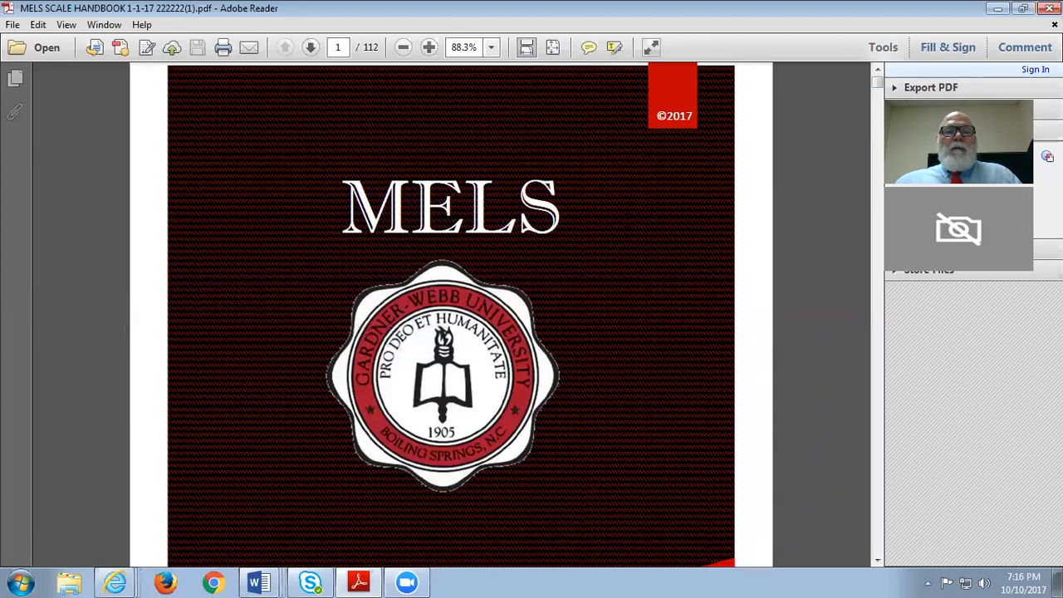
pyautogui.scroll(-3)
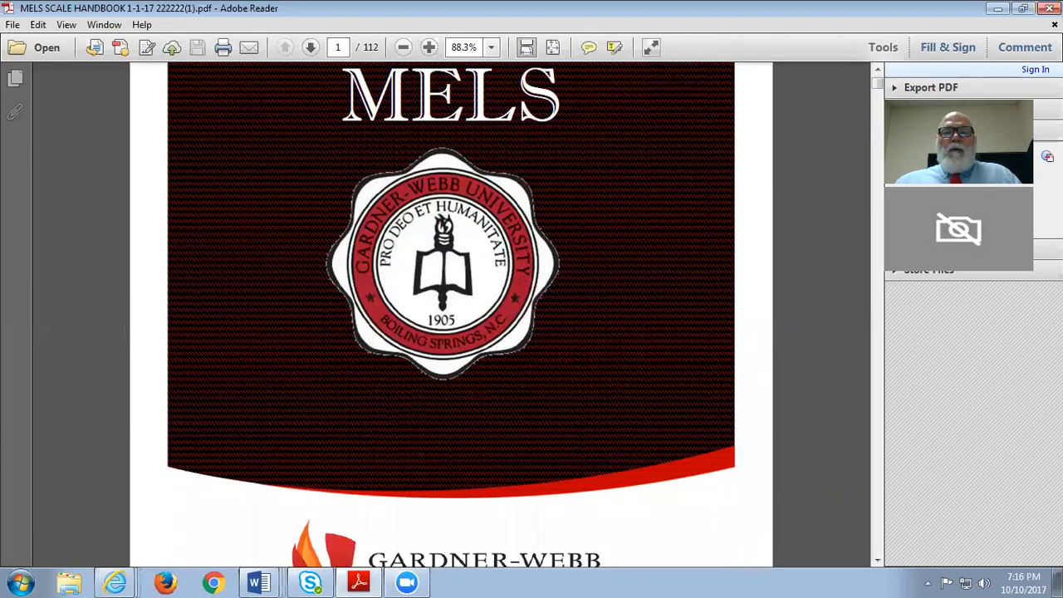
pyautogui.moveTo(664, 196)
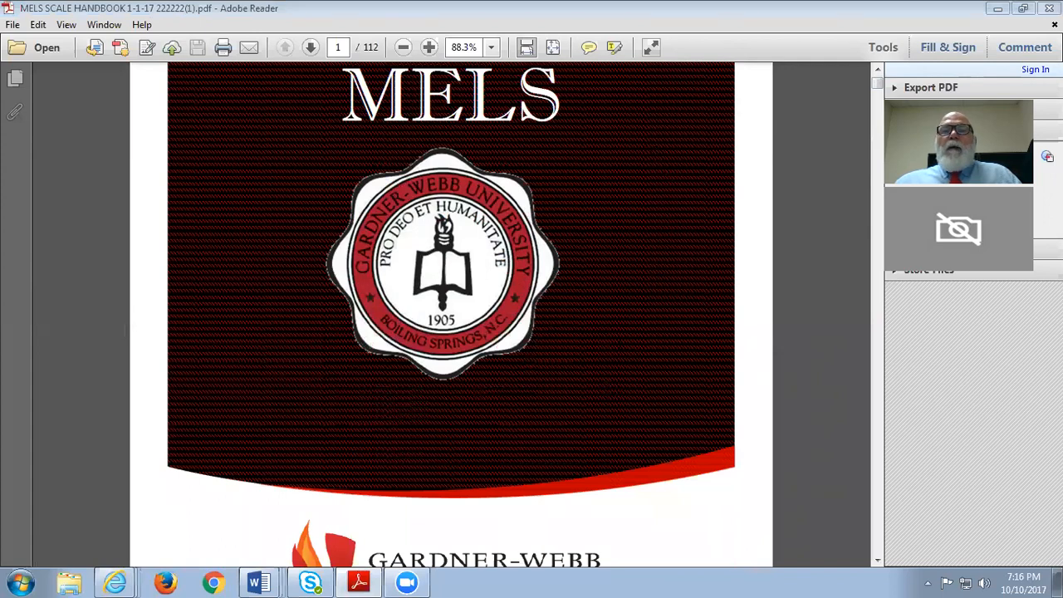
pyautogui.moveTo(747, 264)
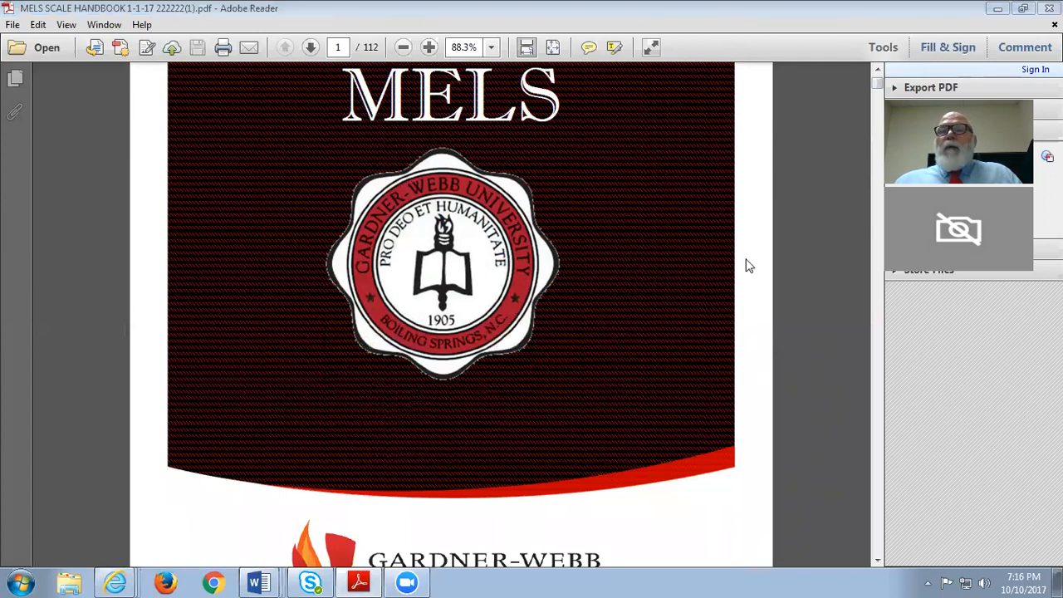
pyautogui.moveTo(789, 294)
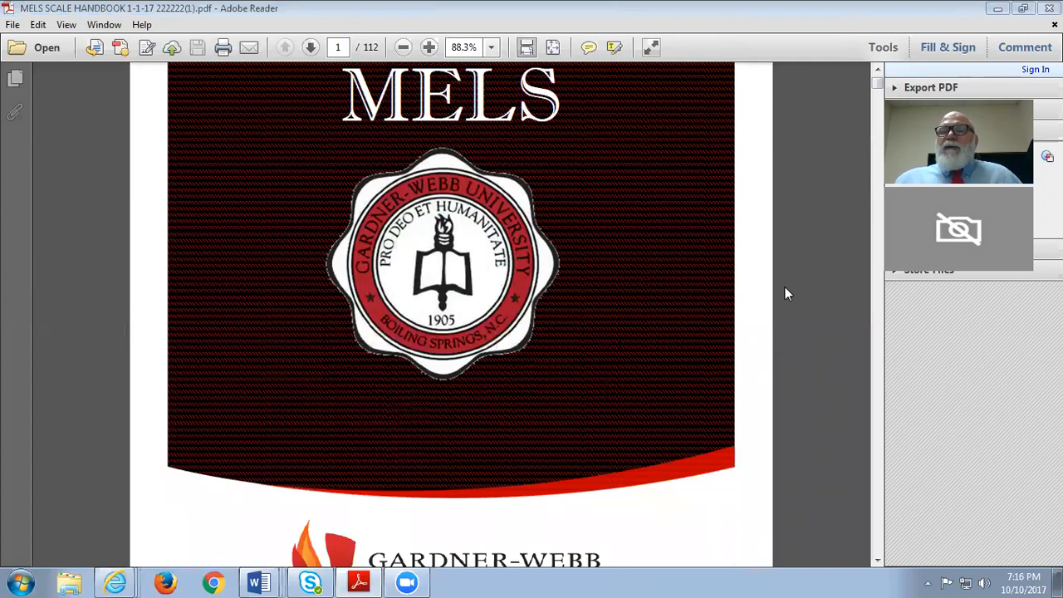
pyautogui.moveTo(788, 284)
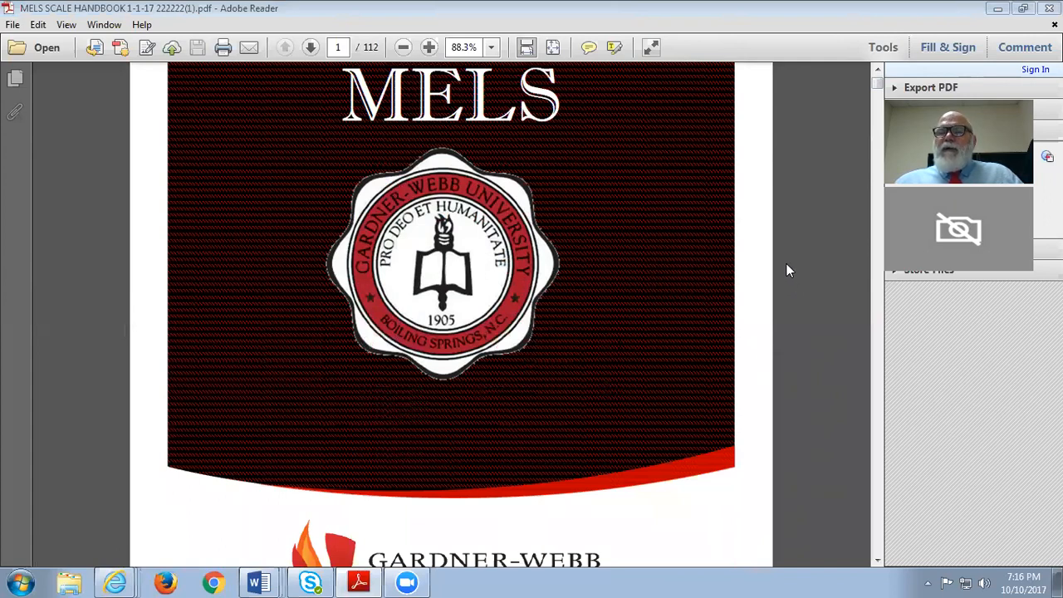
pyautogui.moveTo(812, 240)
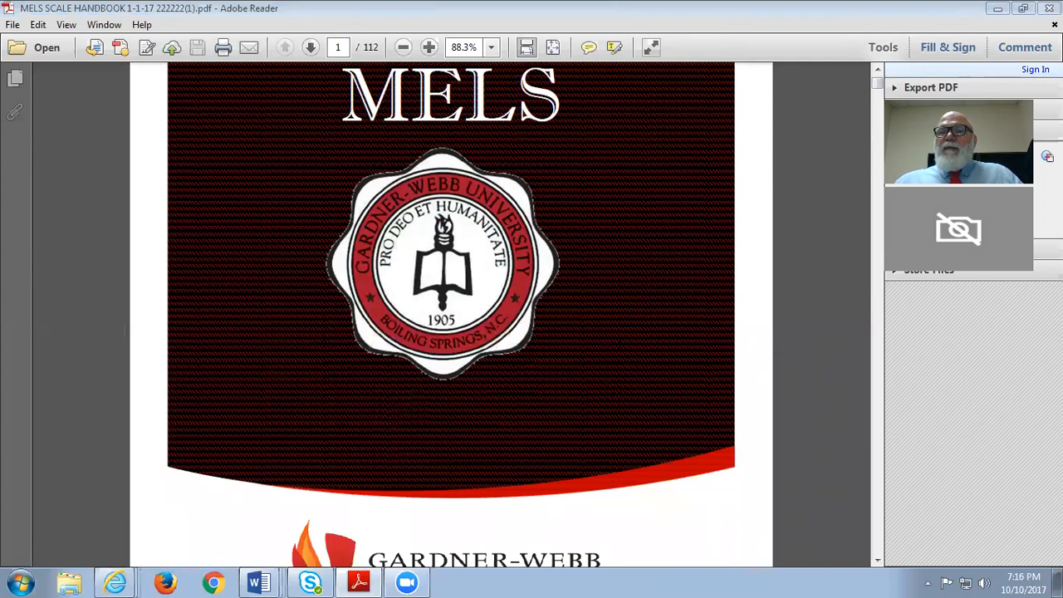
pyautogui.moveTo(804, 224)
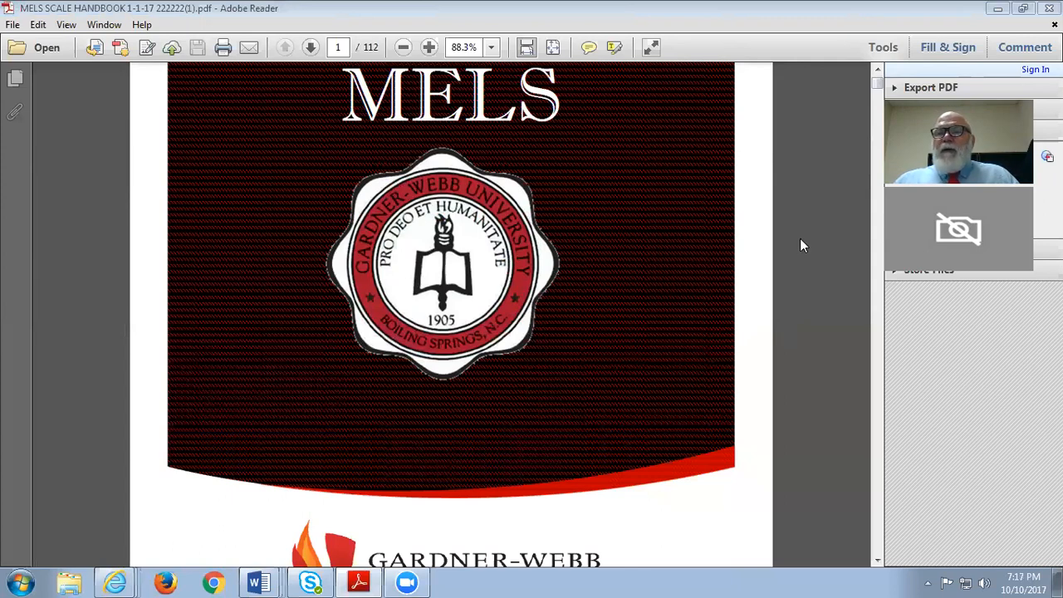
pyautogui.moveTo(795, 196)
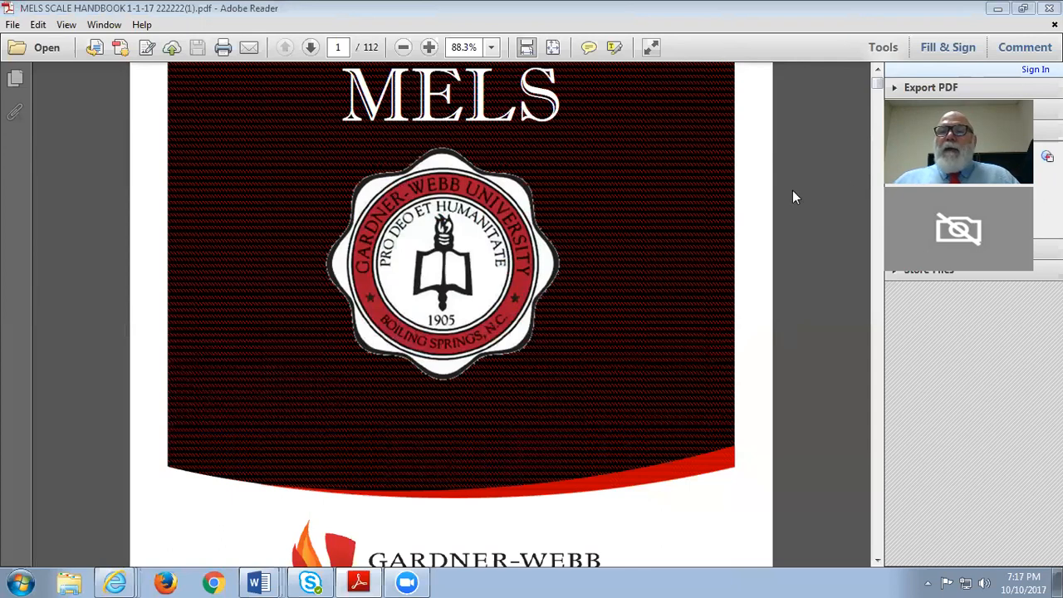
pyautogui.moveTo(760, 206)
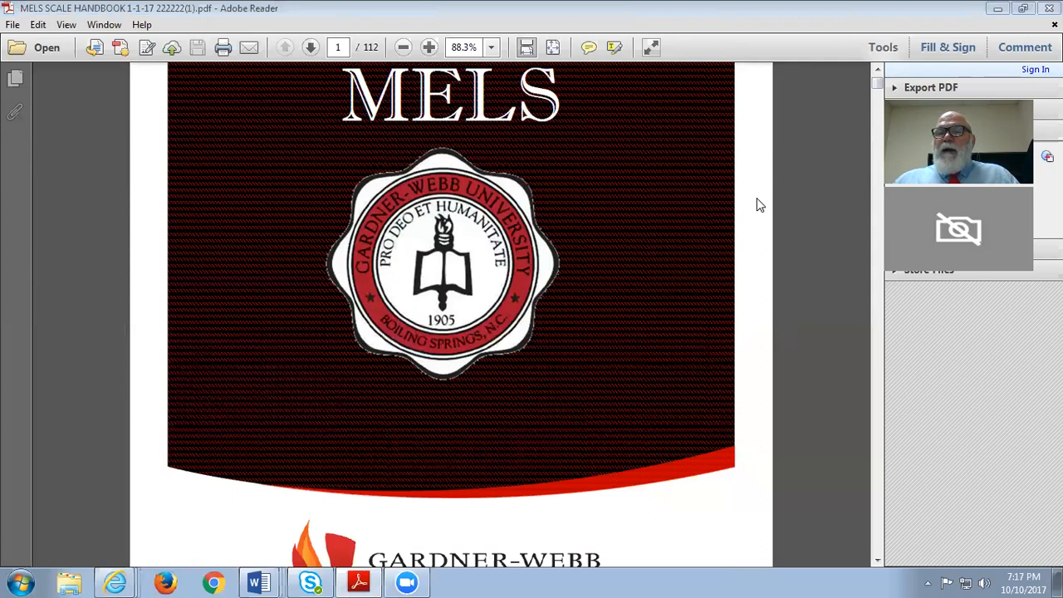
pyautogui.moveTo(801, 183)
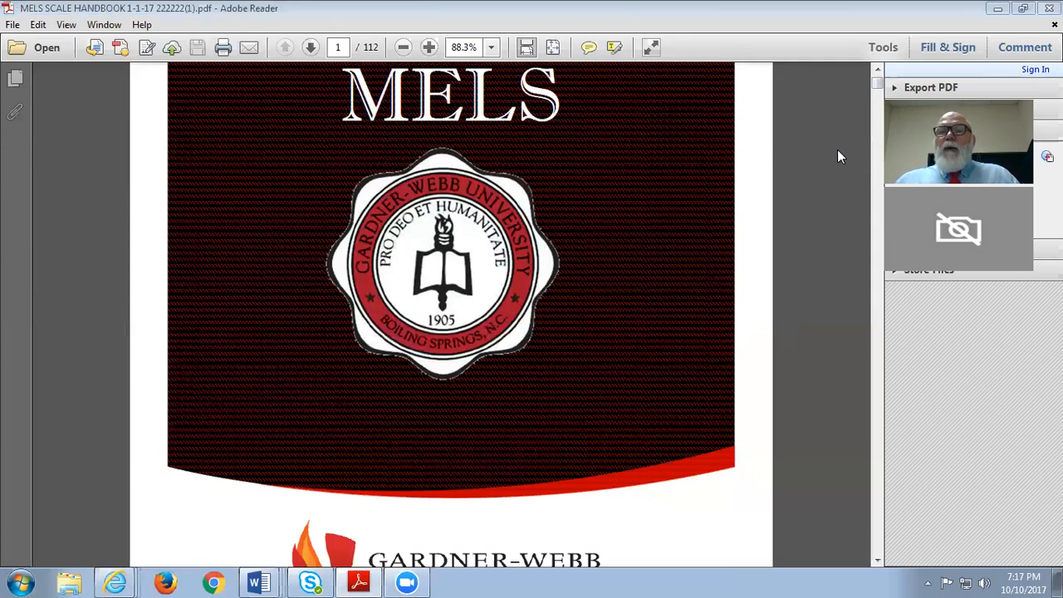
pyautogui.moveTo(817, 169)
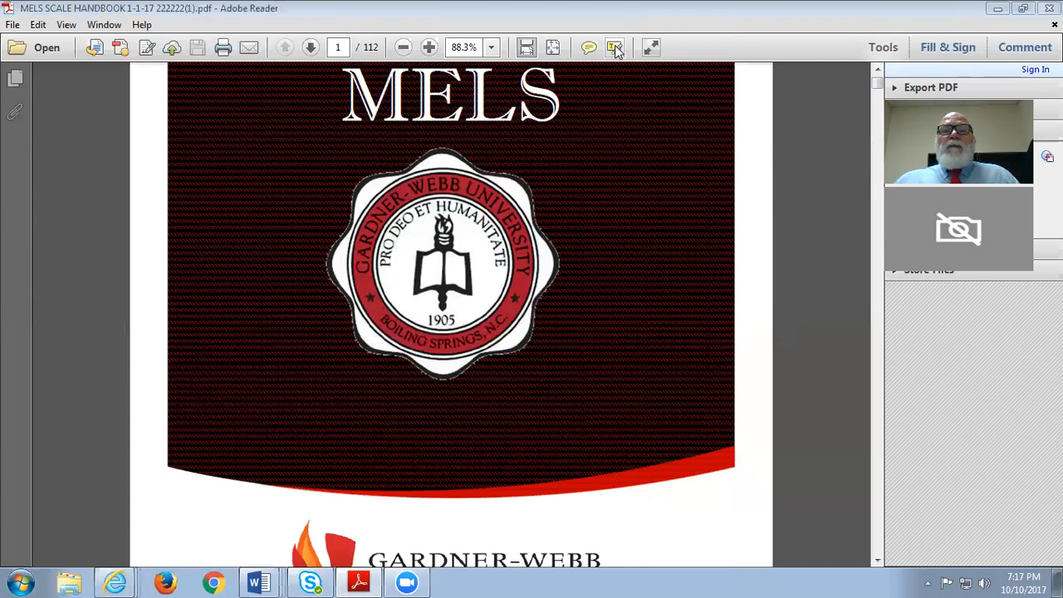
pyautogui.moveTo(581, 58)
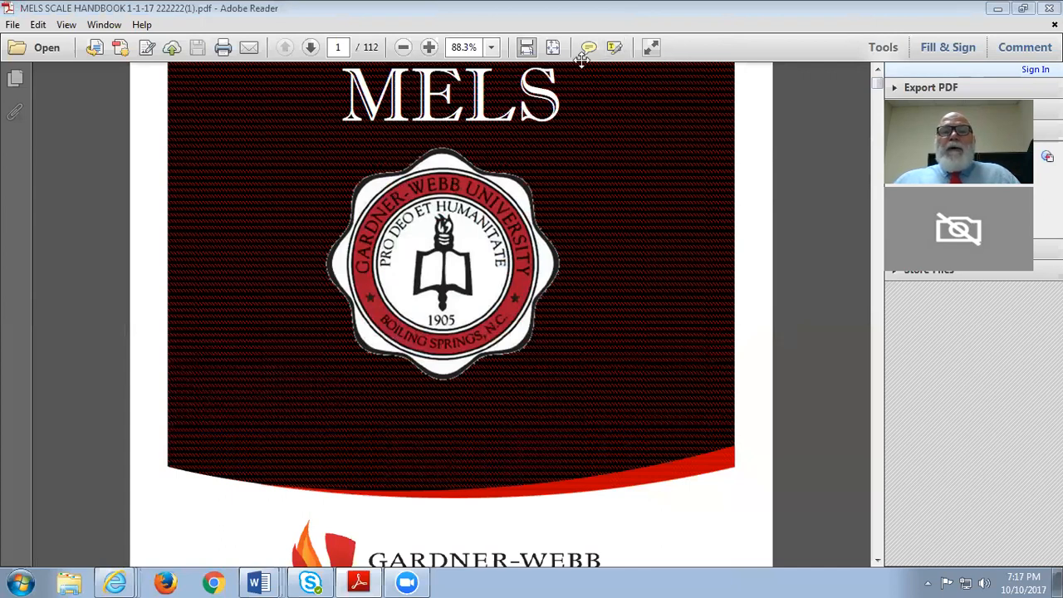
pyautogui.moveTo(645, 354)
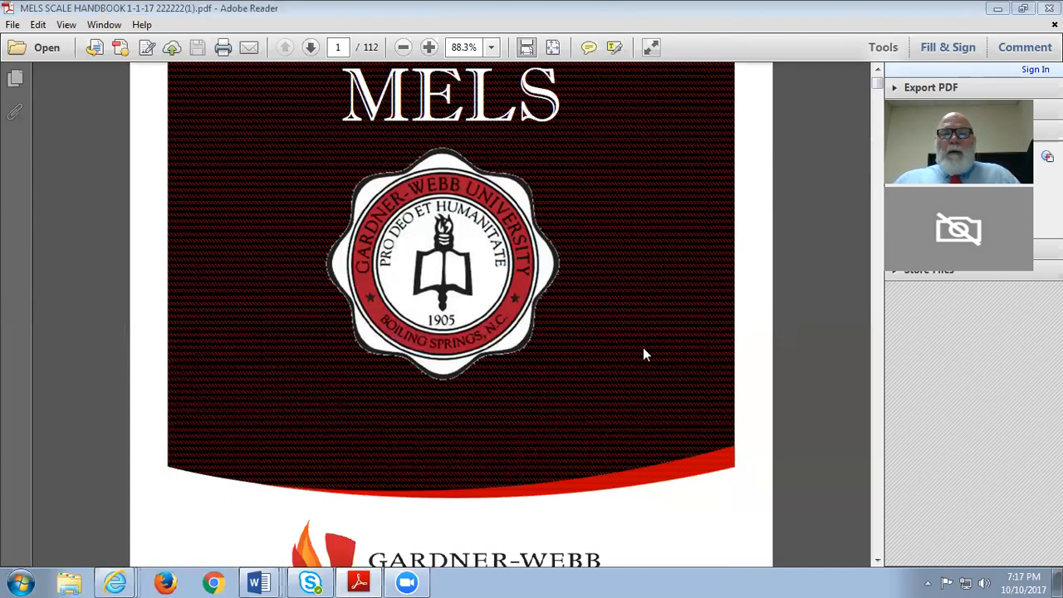
pyautogui.moveTo(900, 568)
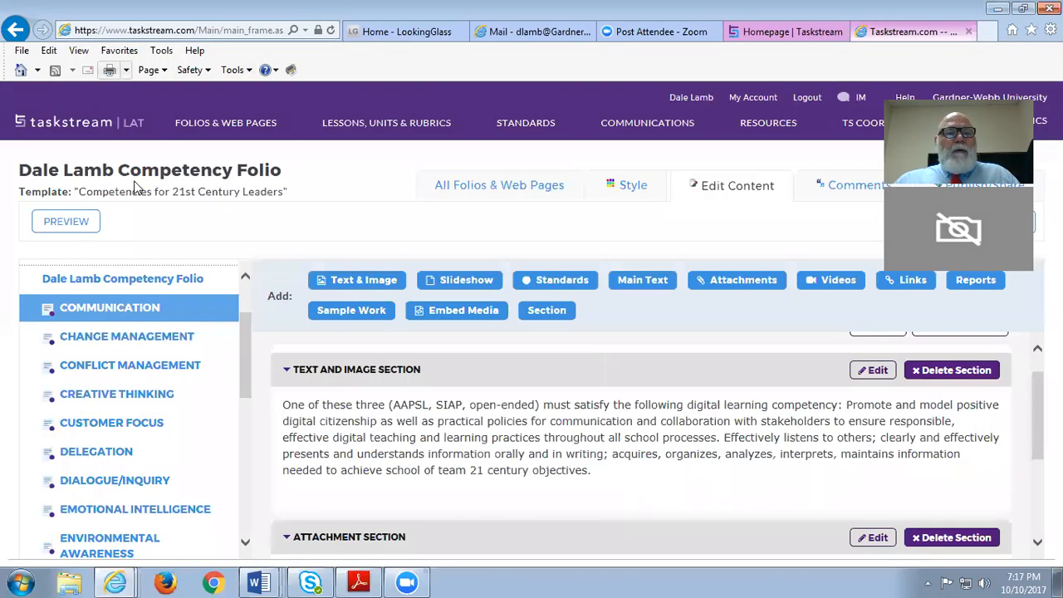
pyautogui.moveTo(63, 108)
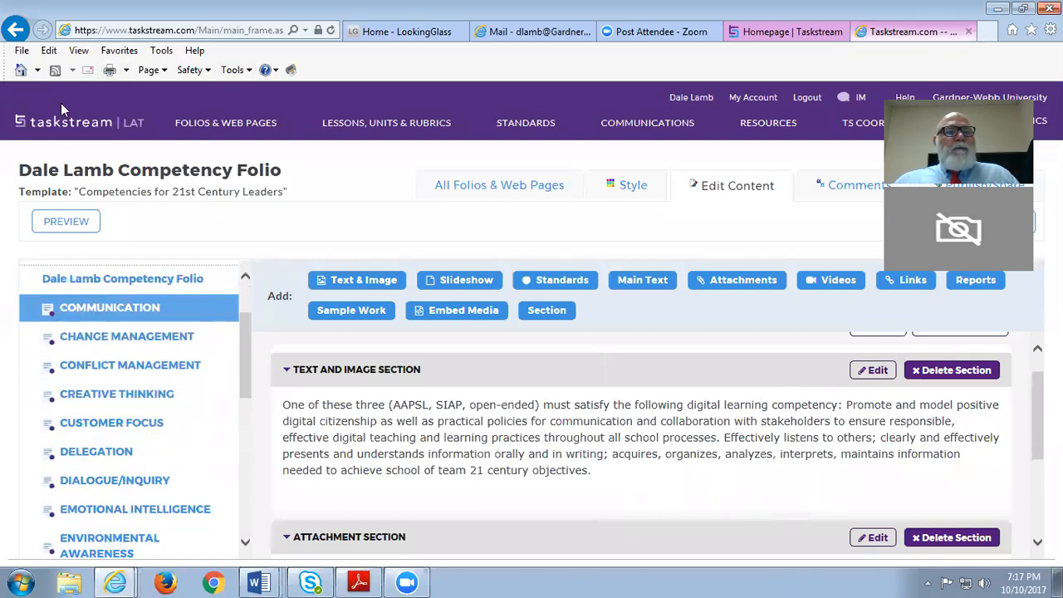
# - View the started GWU Dispositions responses under MELS Spring 2017 Add-On License, School of Ed. Dispositions
pyautogui.click(70, 122)
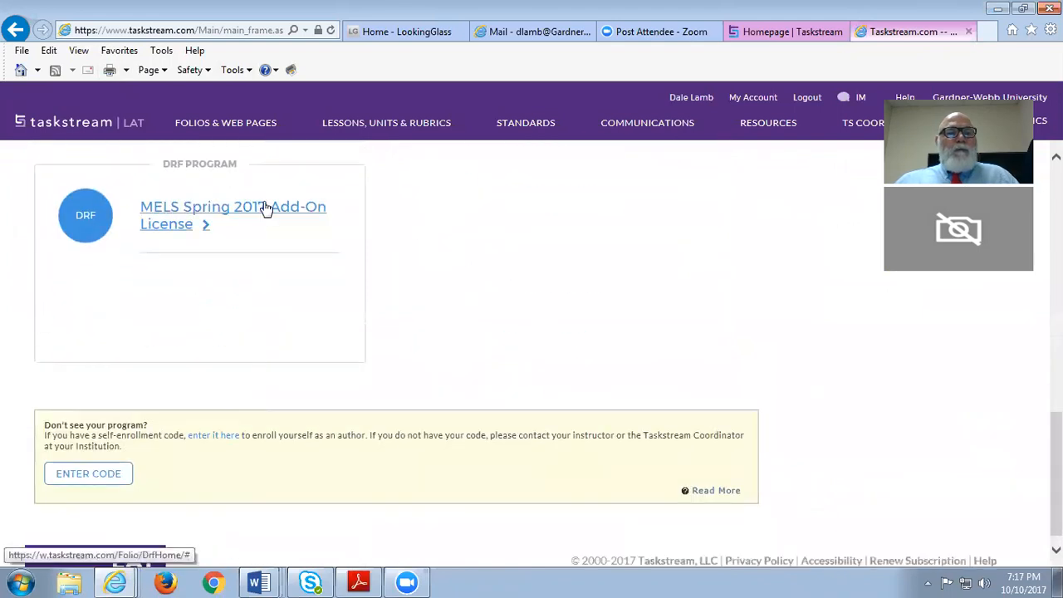
pyautogui.click(233, 206)
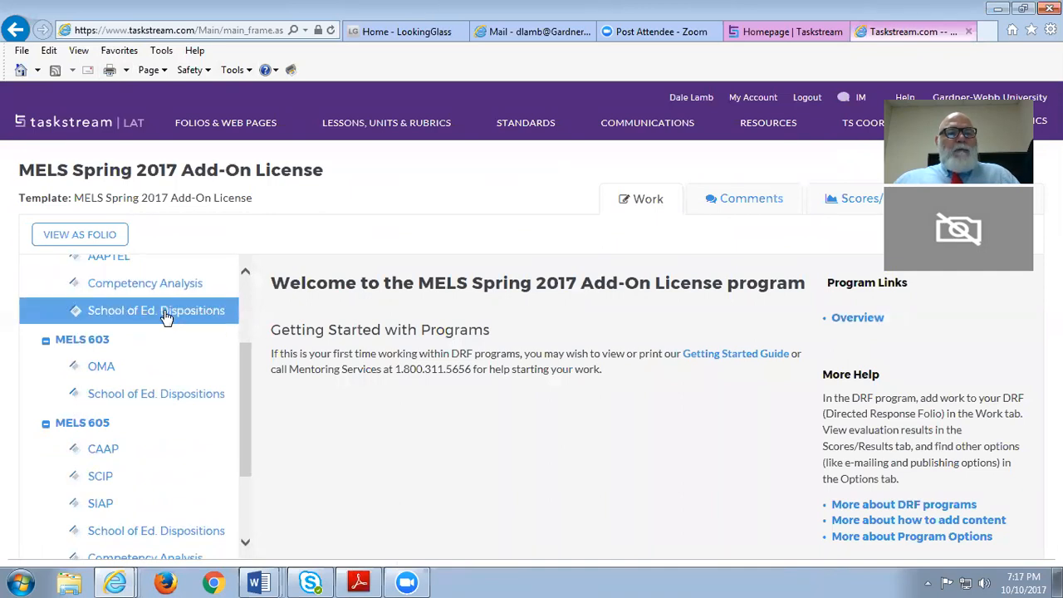
pyautogui.moveTo(156, 310)
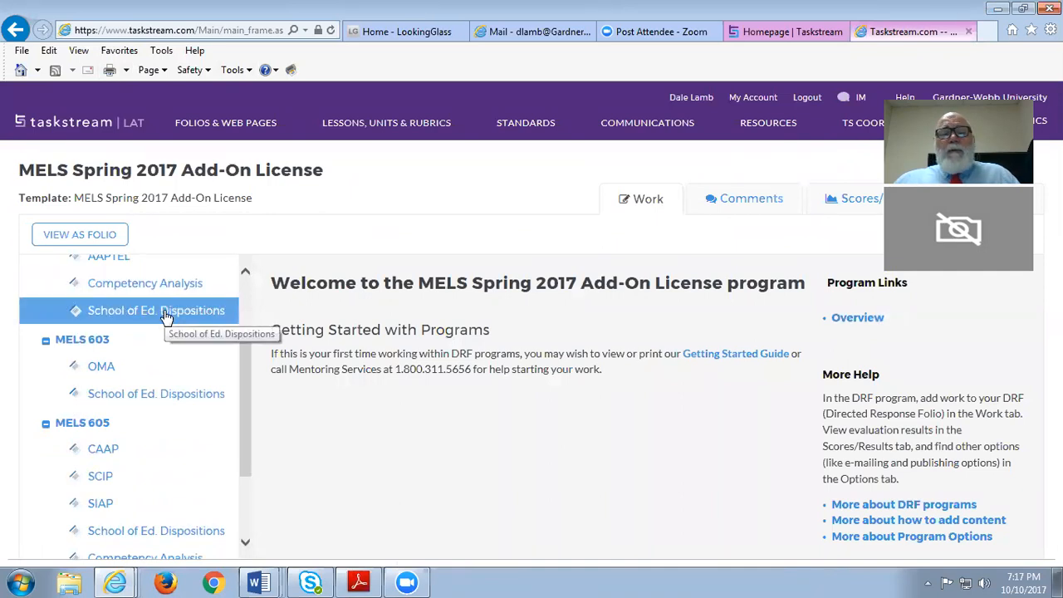
pyautogui.click(156, 311)
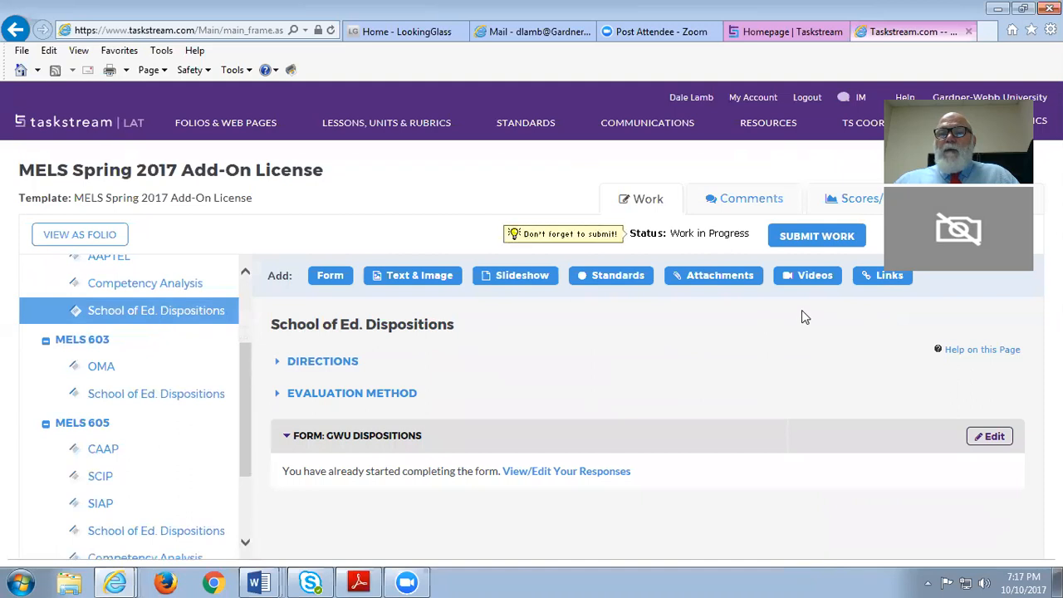
pyautogui.moveTo(805, 282)
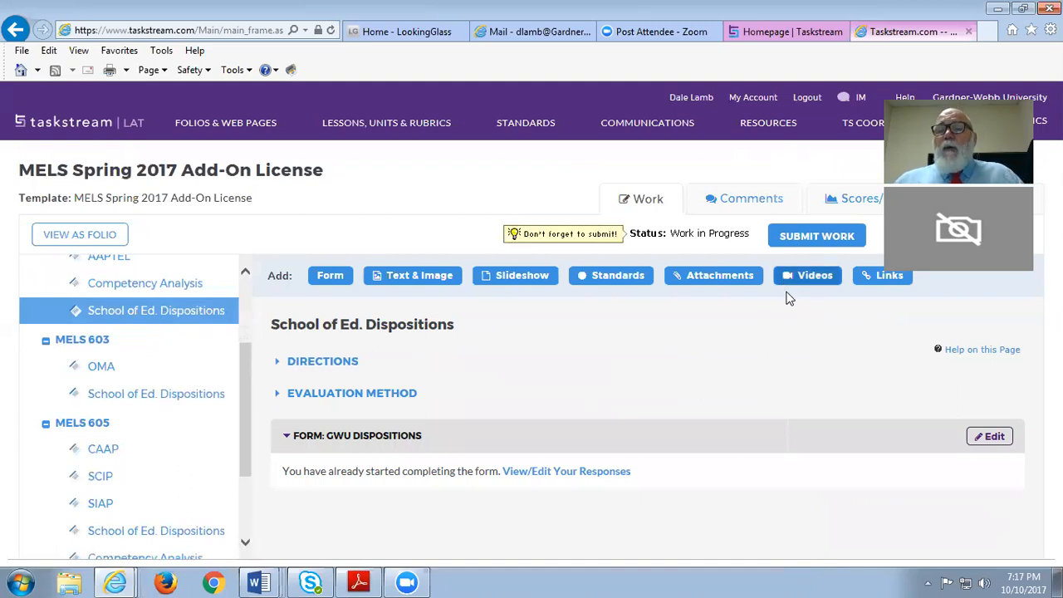
pyautogui.moveTo(754, 304)
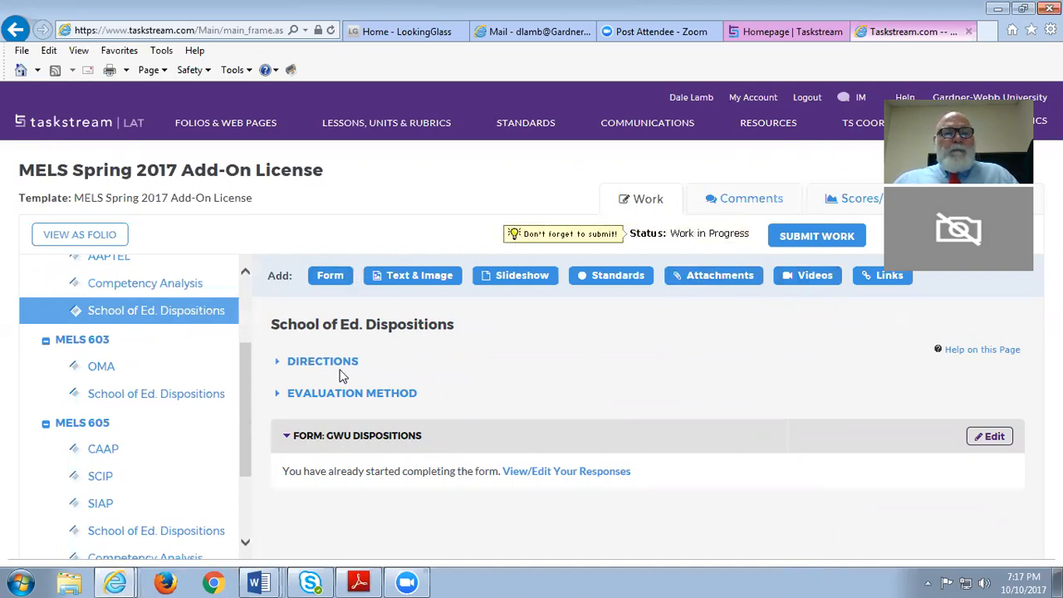
pyautogui.click(564, 471)
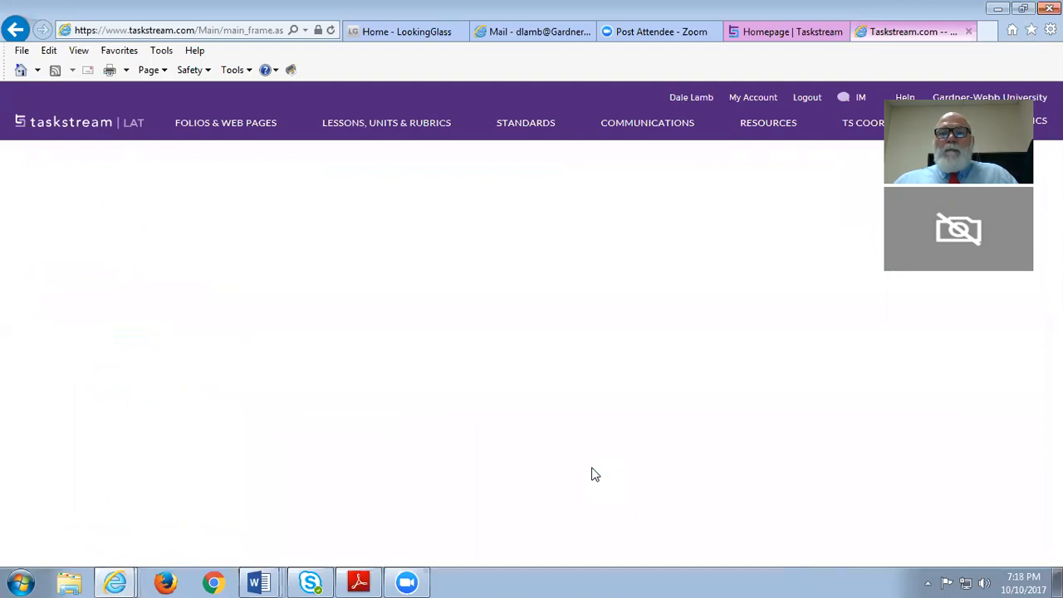
pyautogui.scroll(-3)
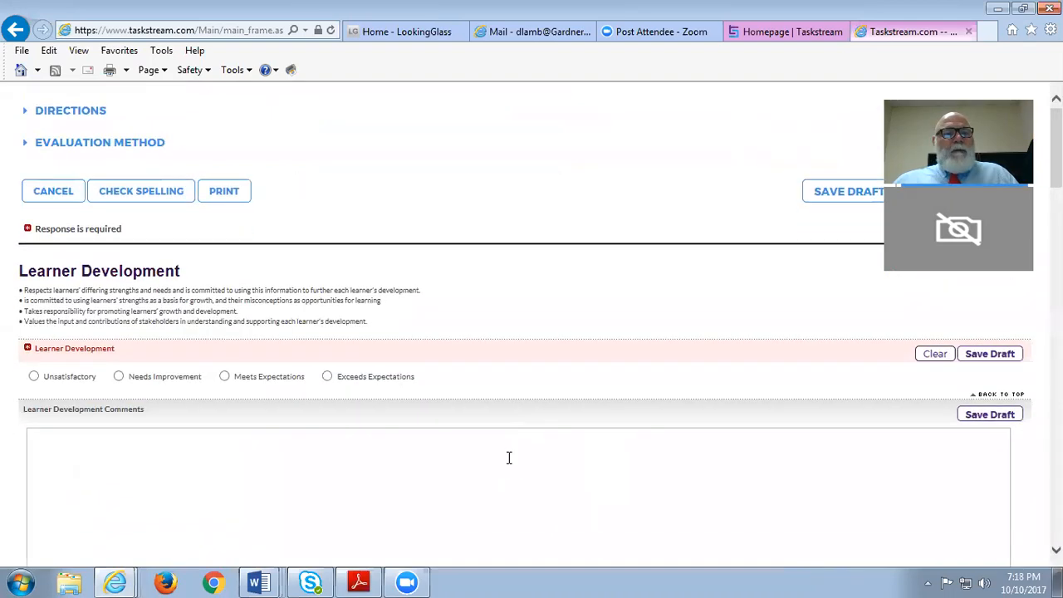
pyautogui.scroll(-3)
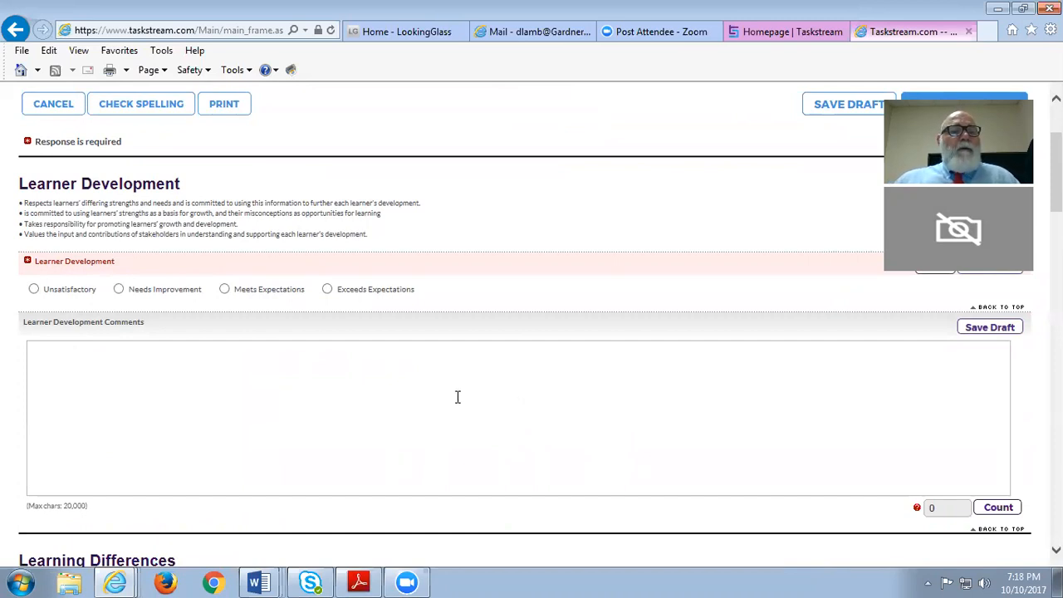
pyautogui.scroll(-3)
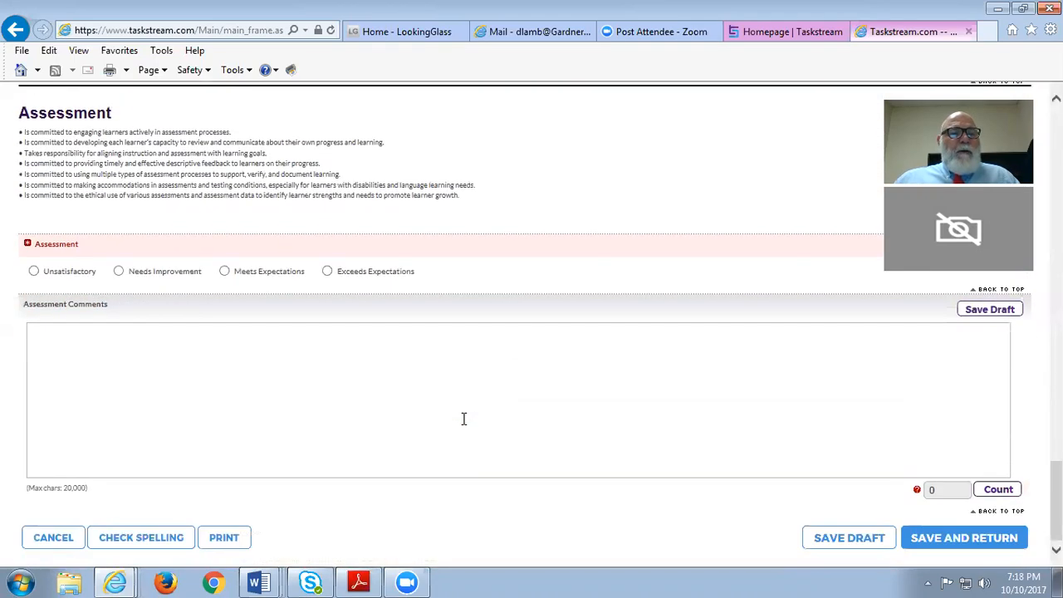
pyautogui.scroll(-3)
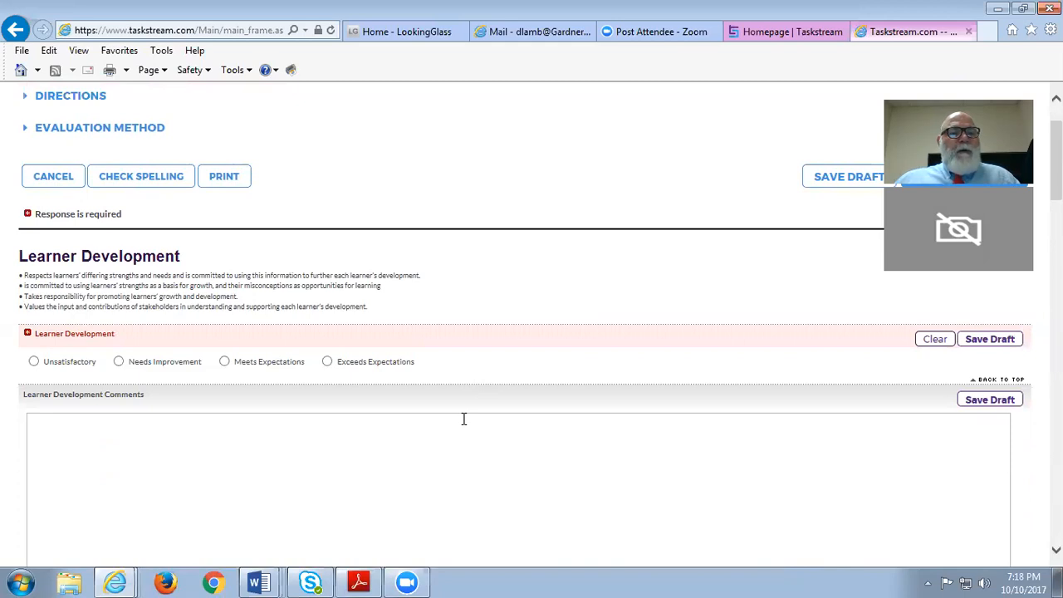
pyautogui.scroll(-3)
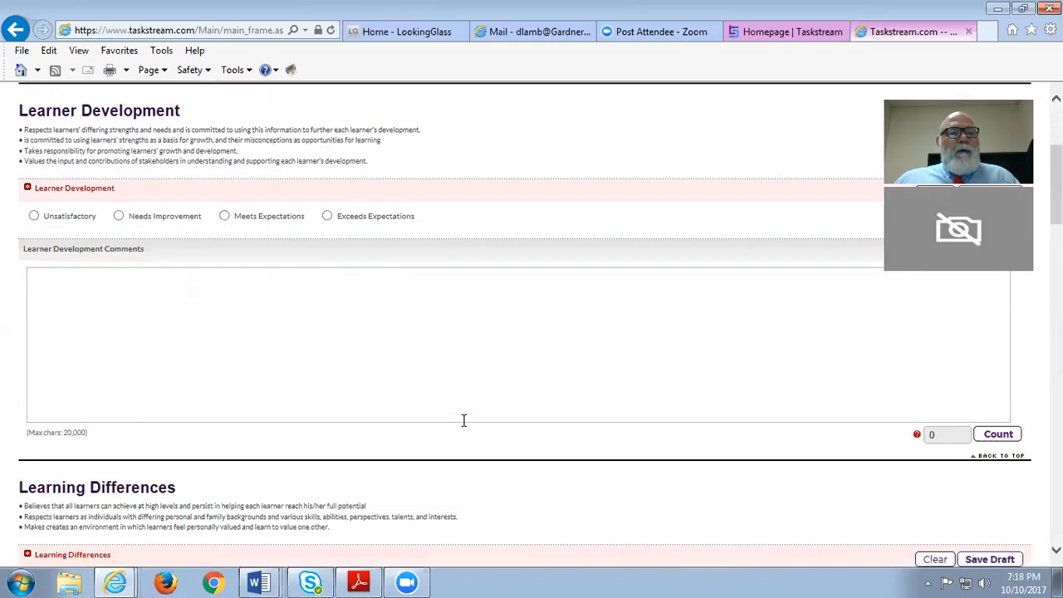
pyautogui.scroll(-3)
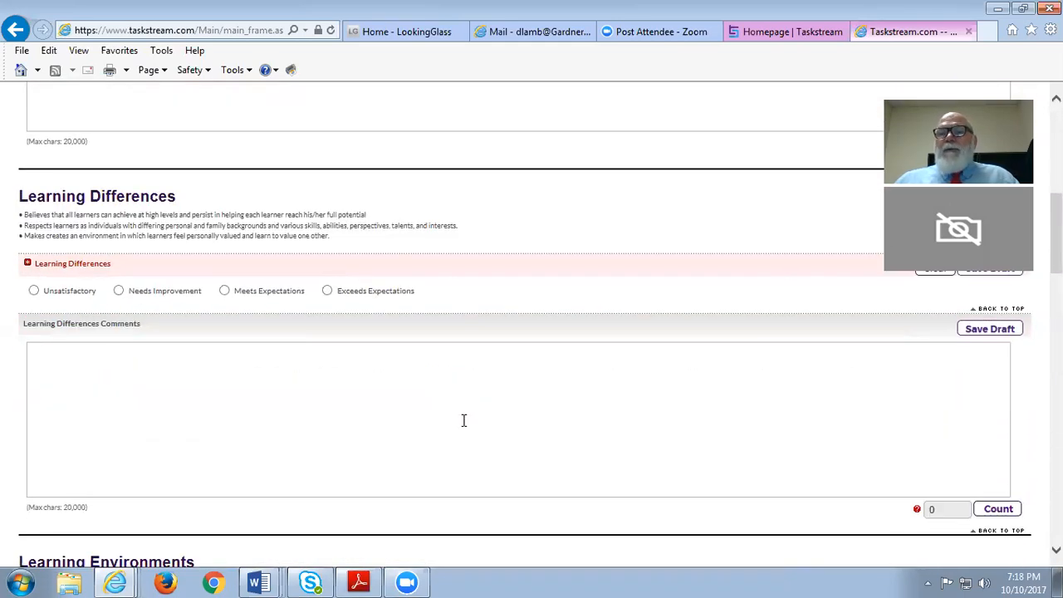
pyautogui.scroll(-3)
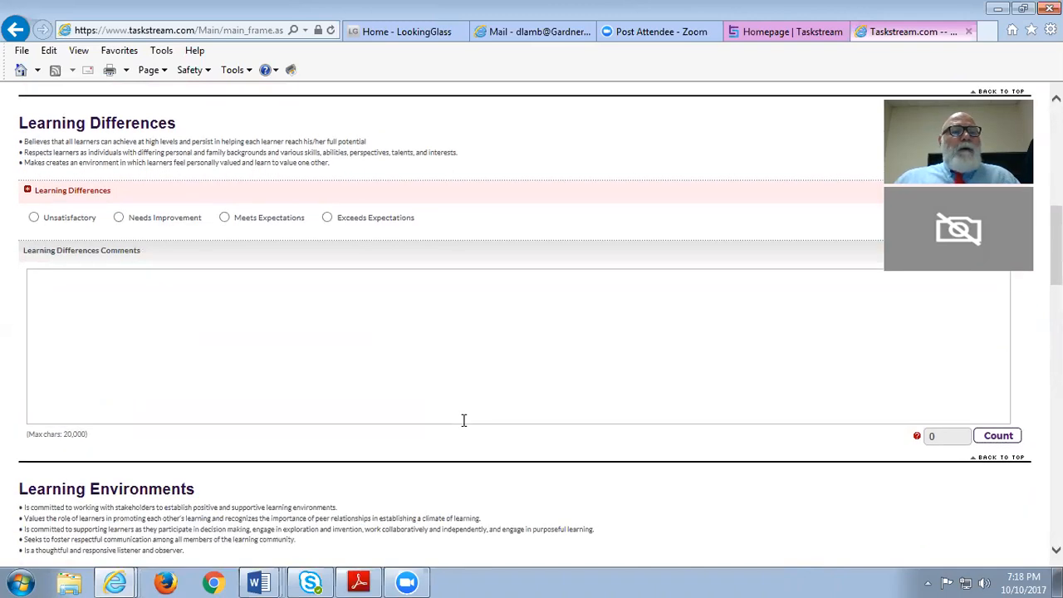
pyautogui.scroll(-3)
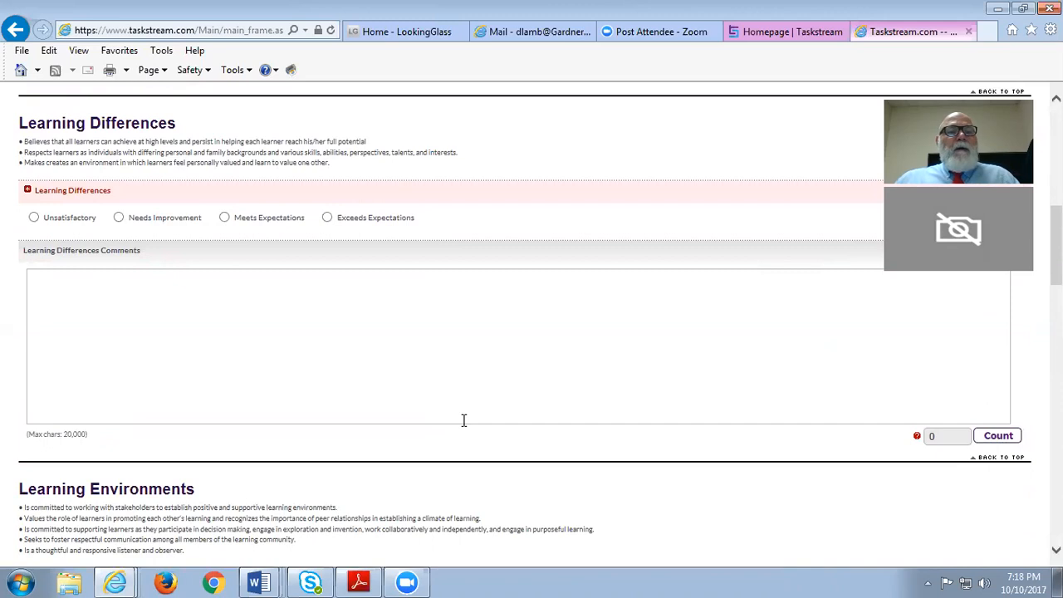
pyautogui.scroll(-3)
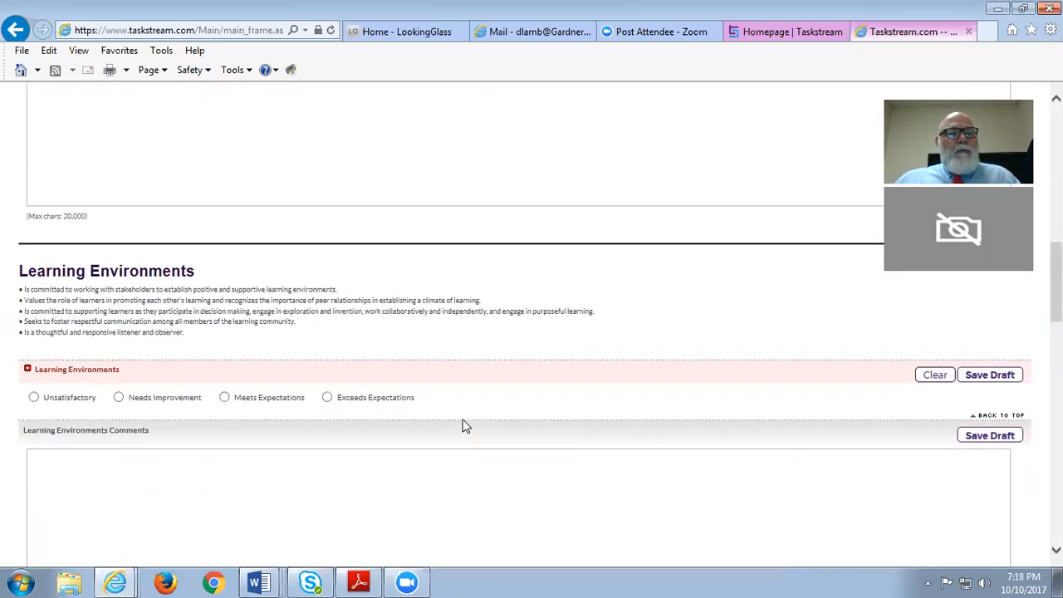
pyautogui.moveTo(462, 408)
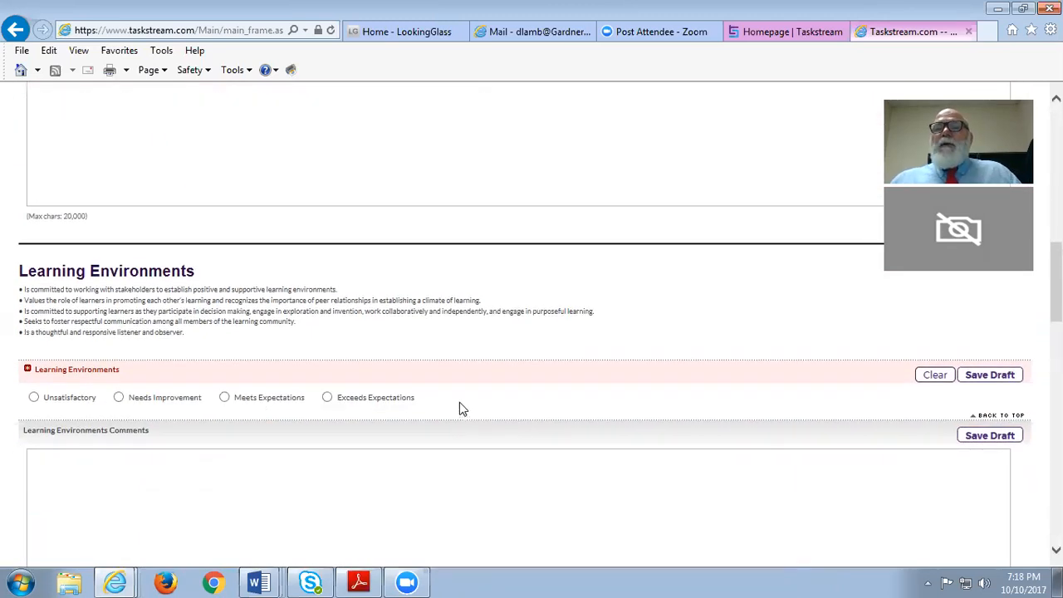
pyautogui.moveTo(448, 416)
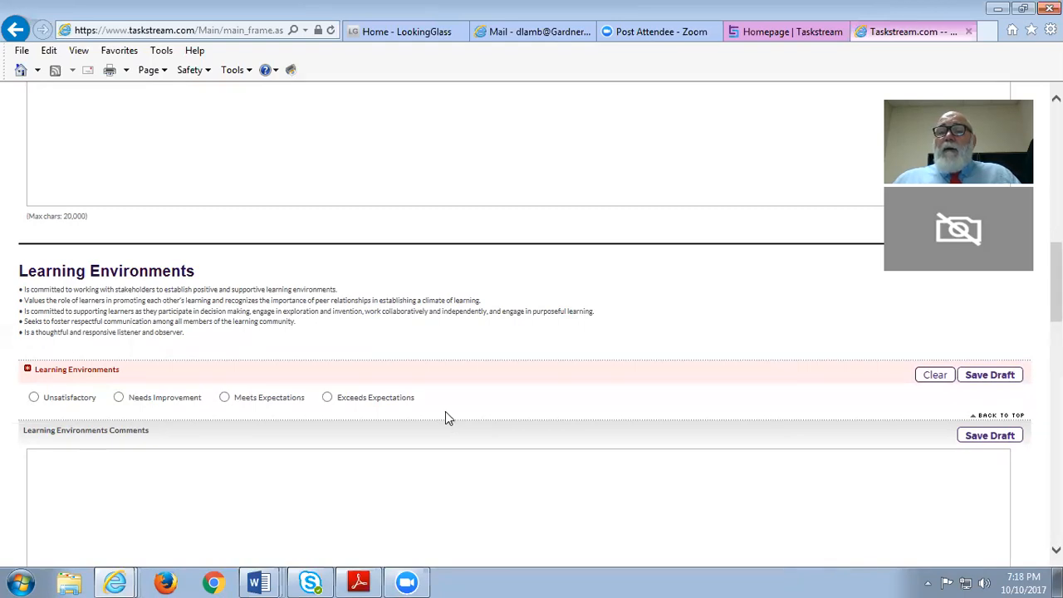
pyautogui.scroll(-3)
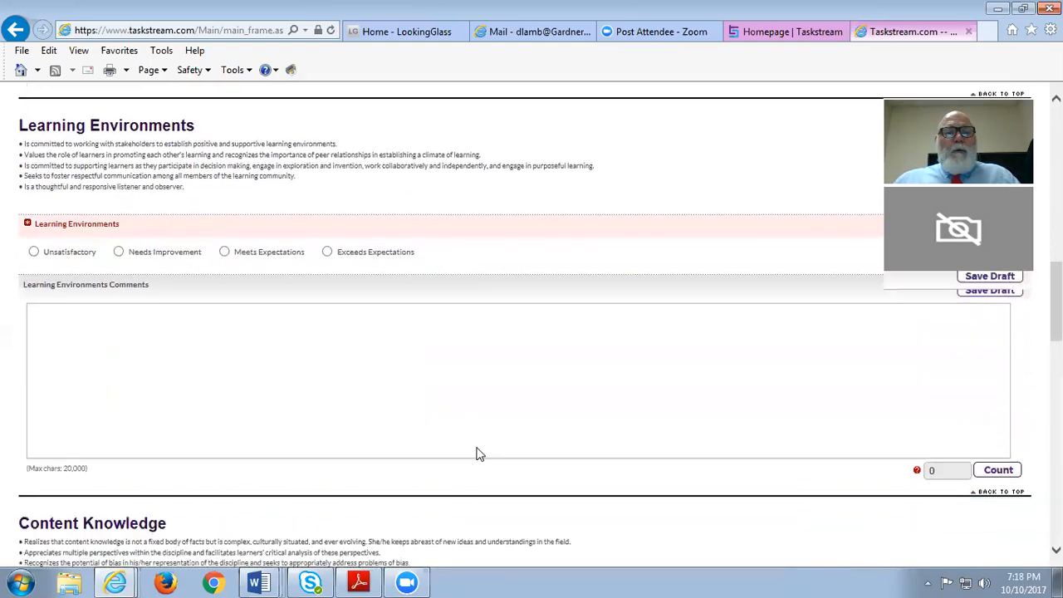
pyautogui.scroll(-3)
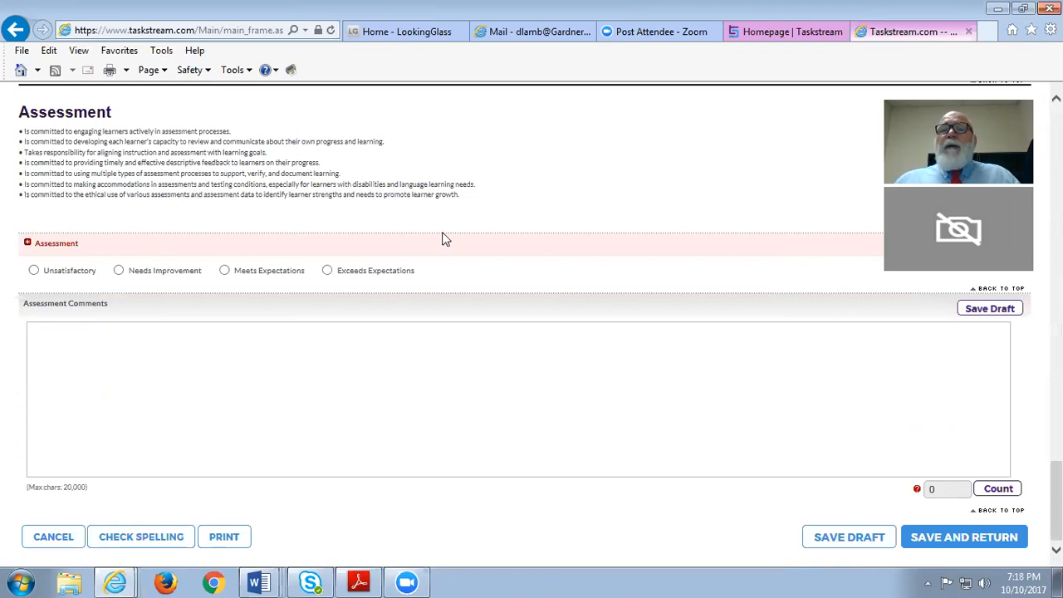
pyautogui.moveTo(591, 209)
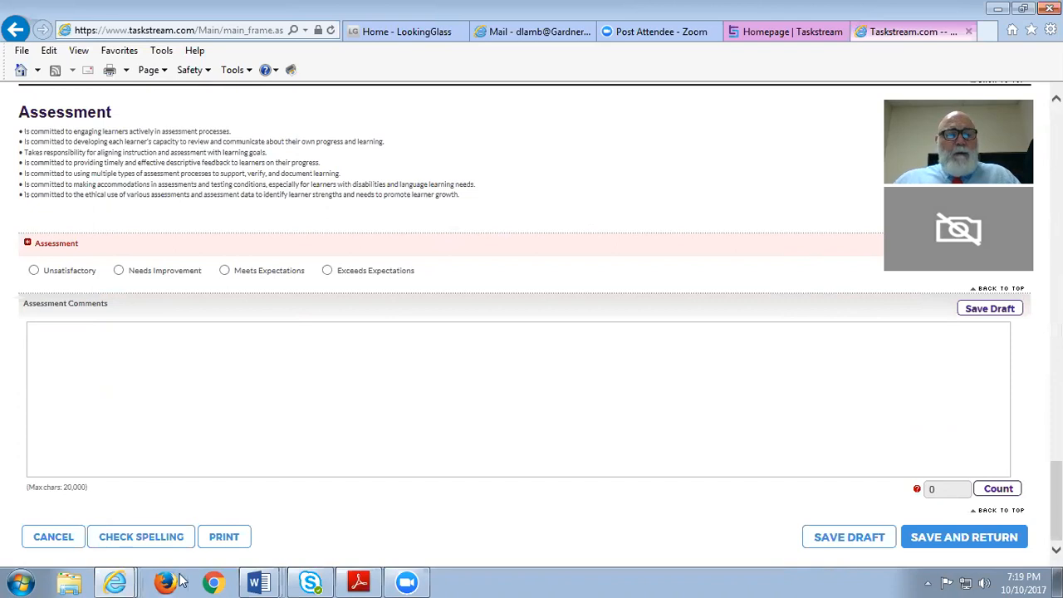
pyautogui.click(259, 581)
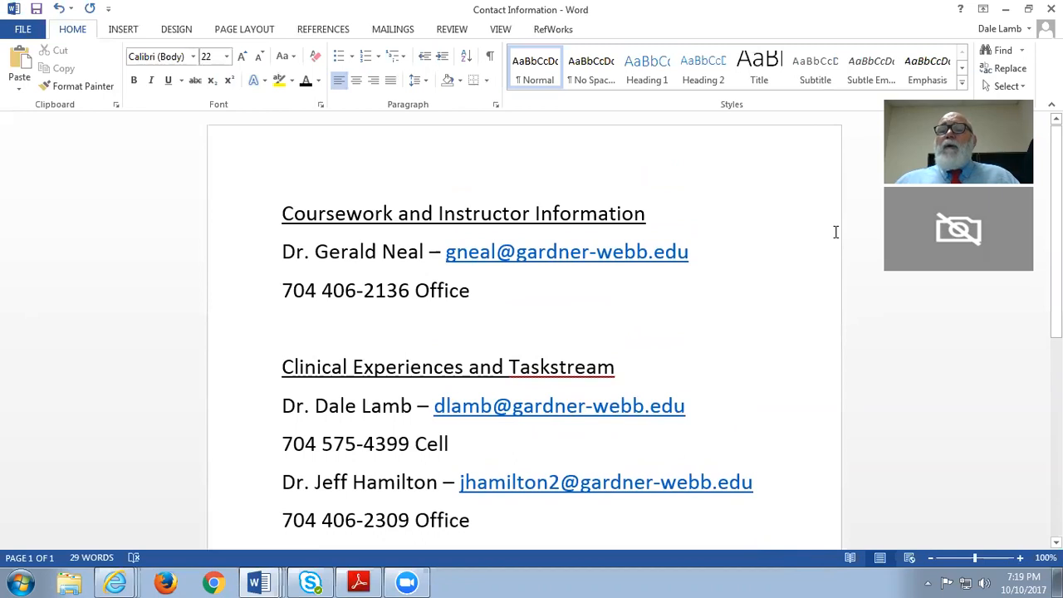
pyautogui.moveTo(824, 236)
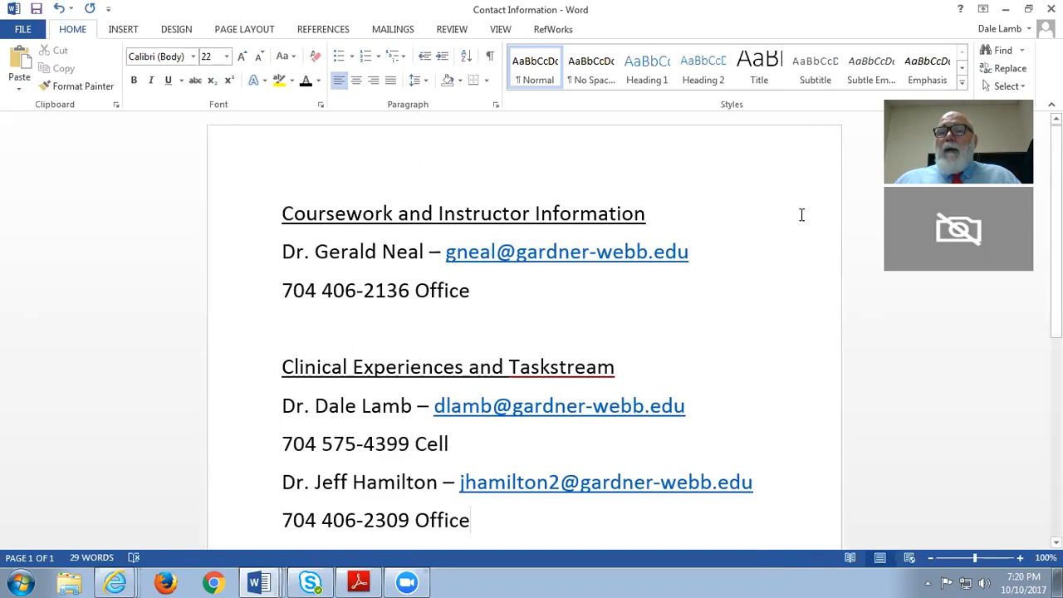
pyautogui.moveTo(813, 206)
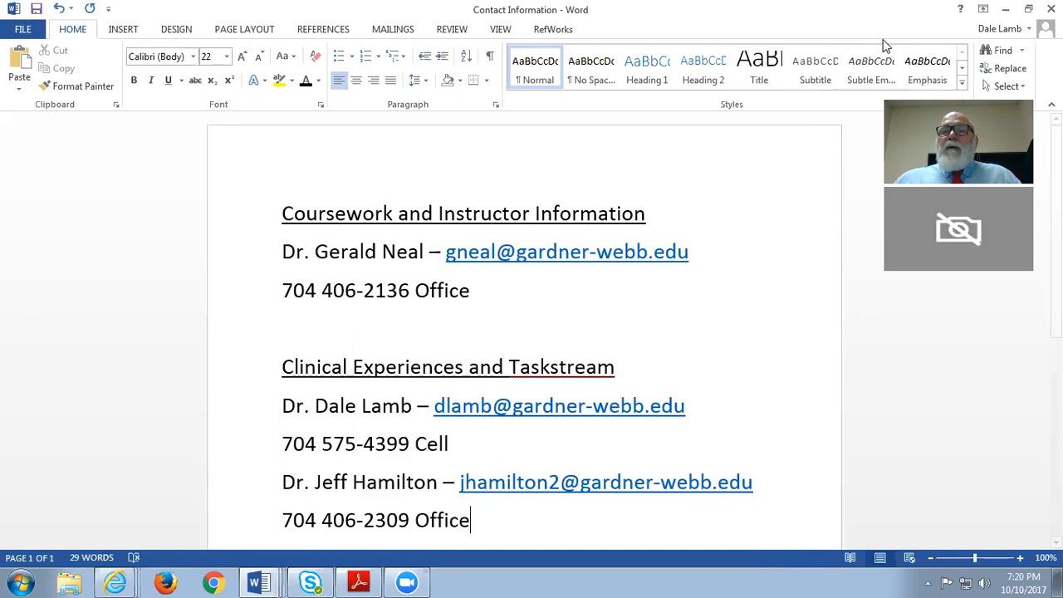
pyautogui.moveTo(581, 232)
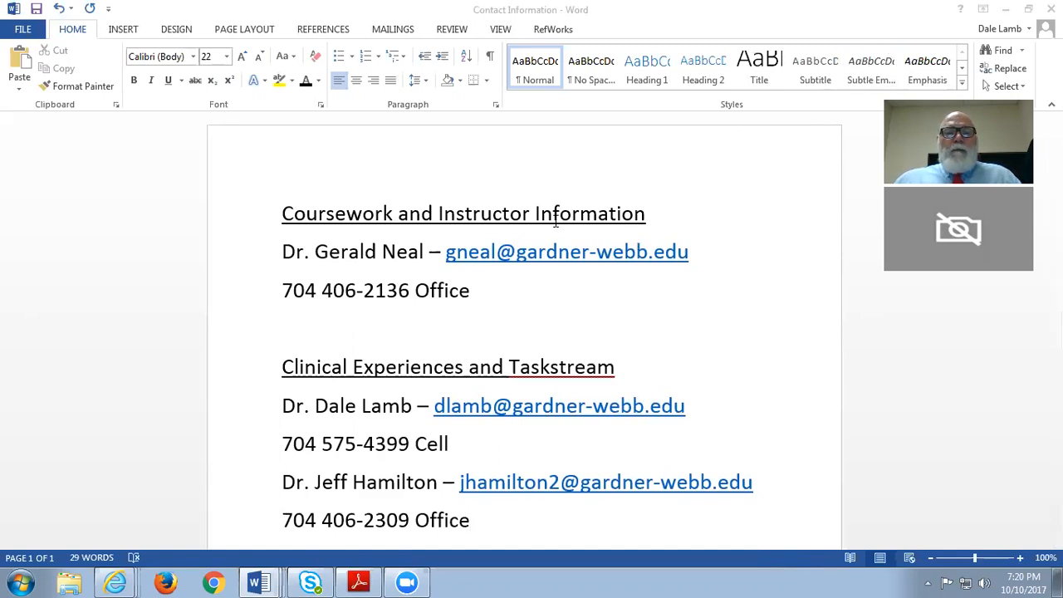
pyautogui.moveTo(556, 236)
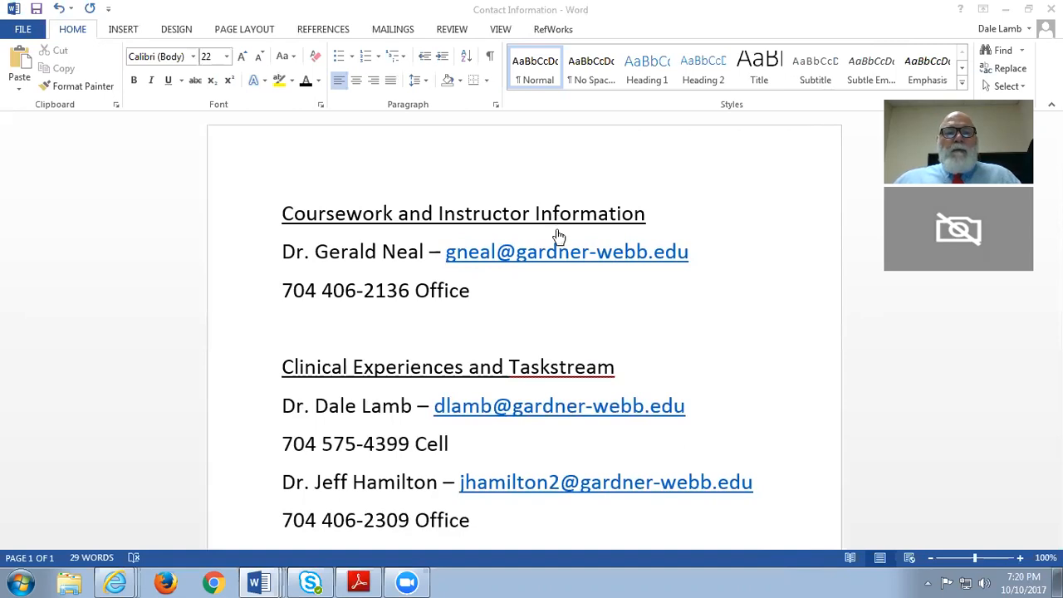
pyautogui.moveTo(767, 174)
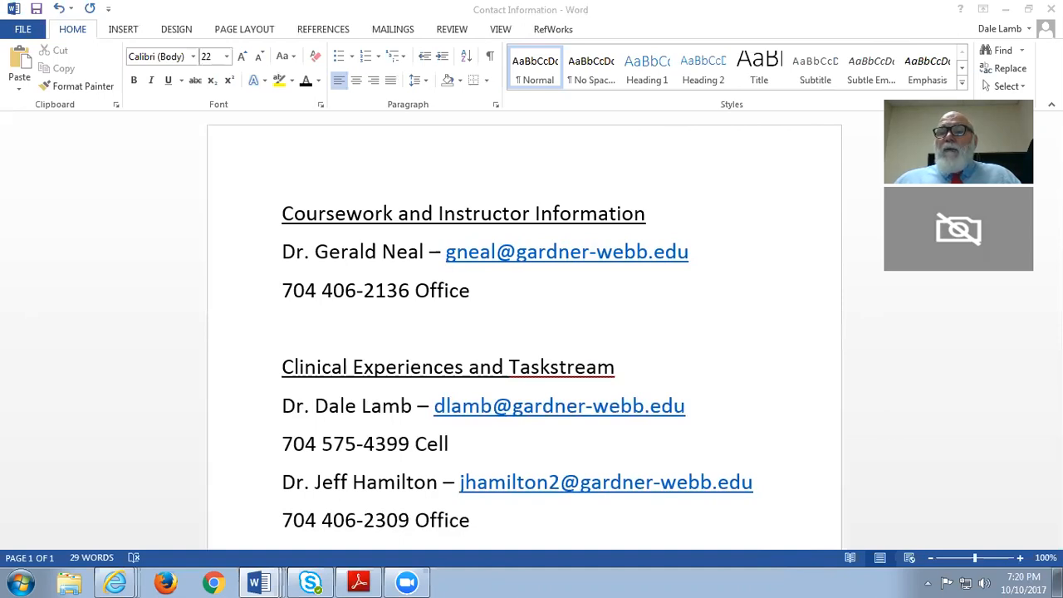
pyautogui.moveTo(837, 412)
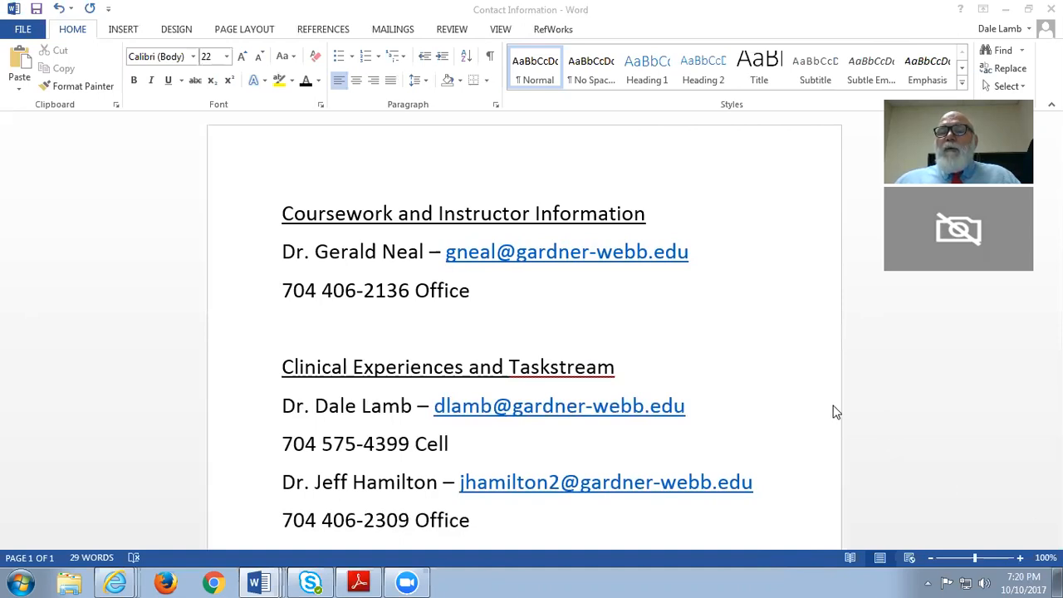
pyautogui.moveTo(847, 368)
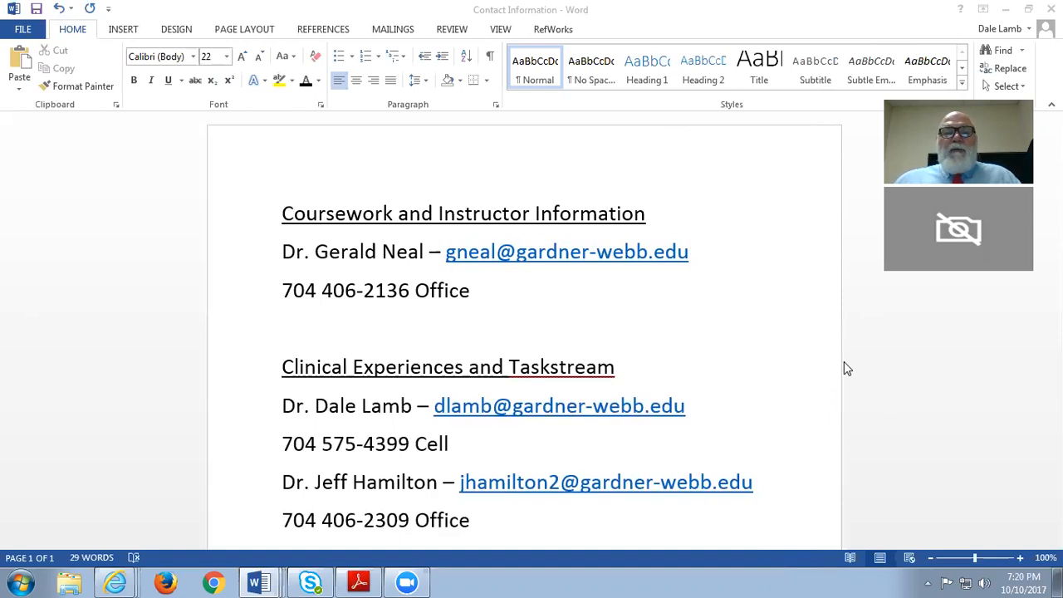
pyautogui.moveTo(795, 304)
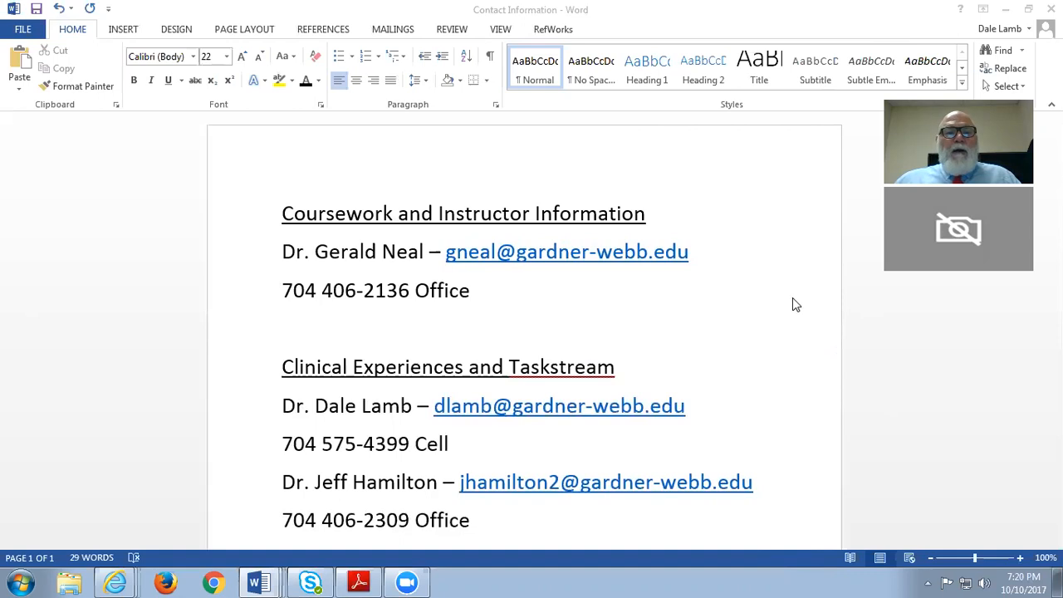
pyautogui.moveTo(749, 254)
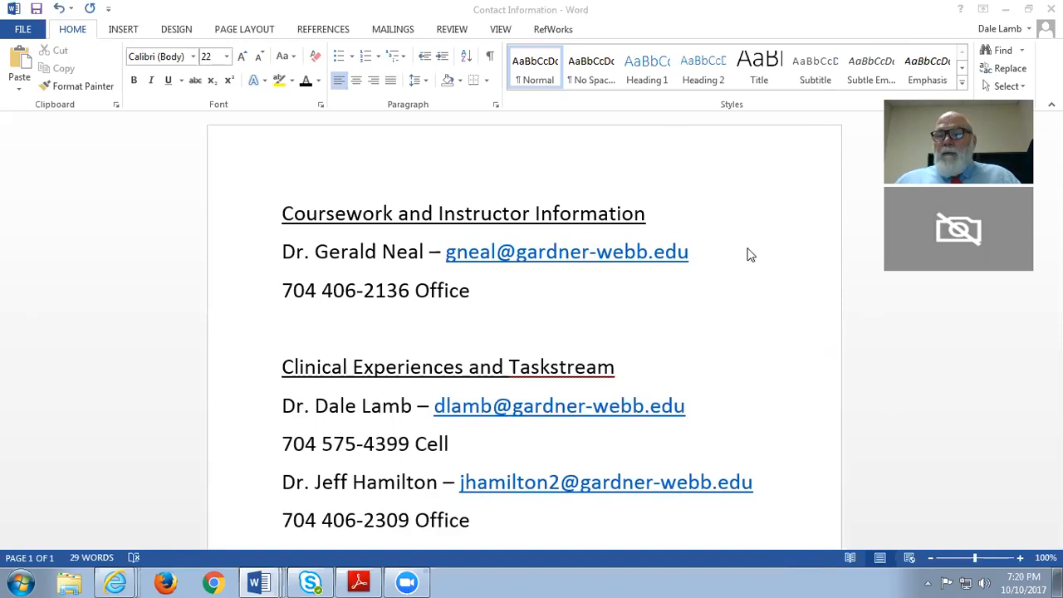
pyautogui.moveTo(767, 219)
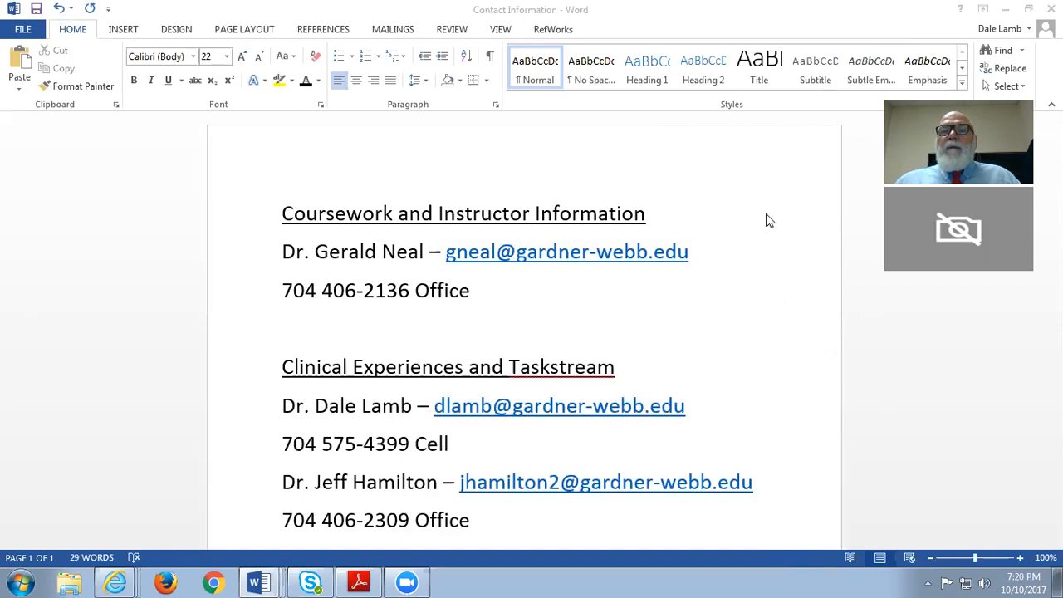